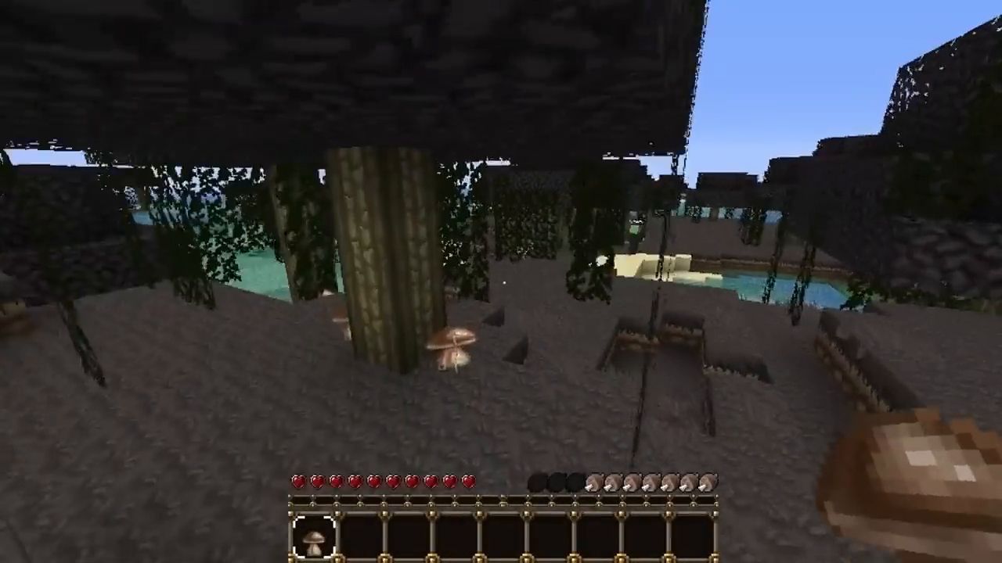
mouse_move(501, 282)
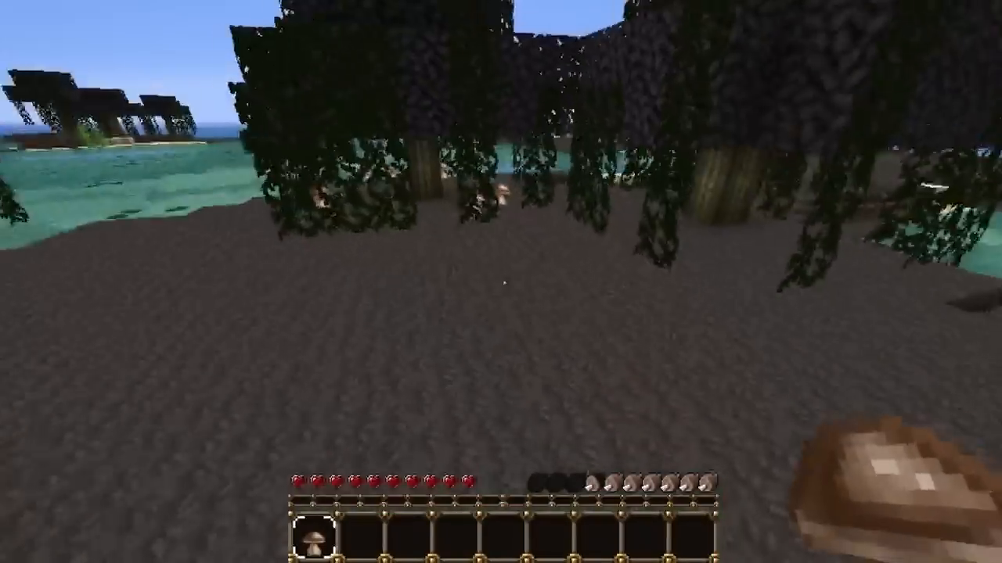
mouse_move(501, 282)
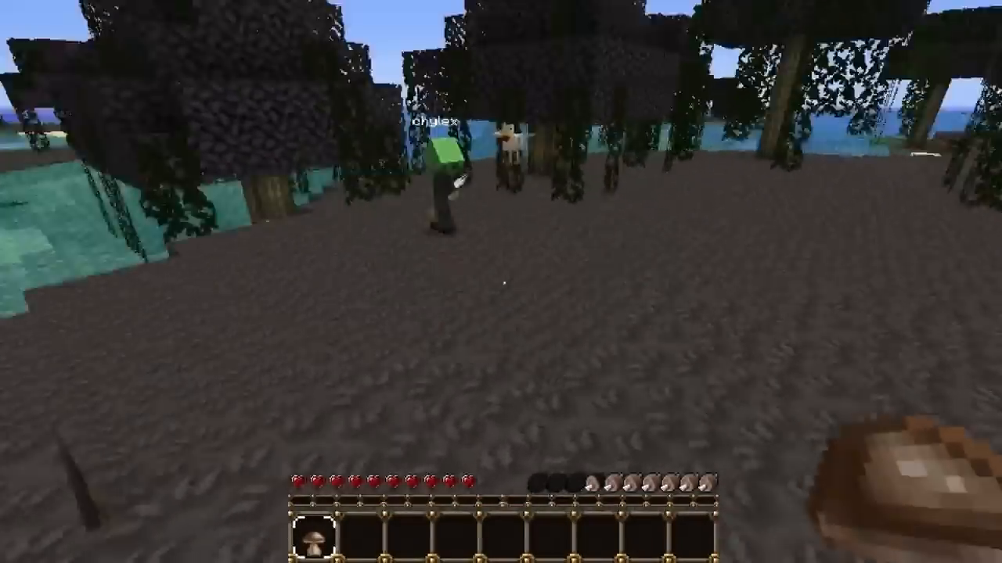
mouse_move(501, 282)
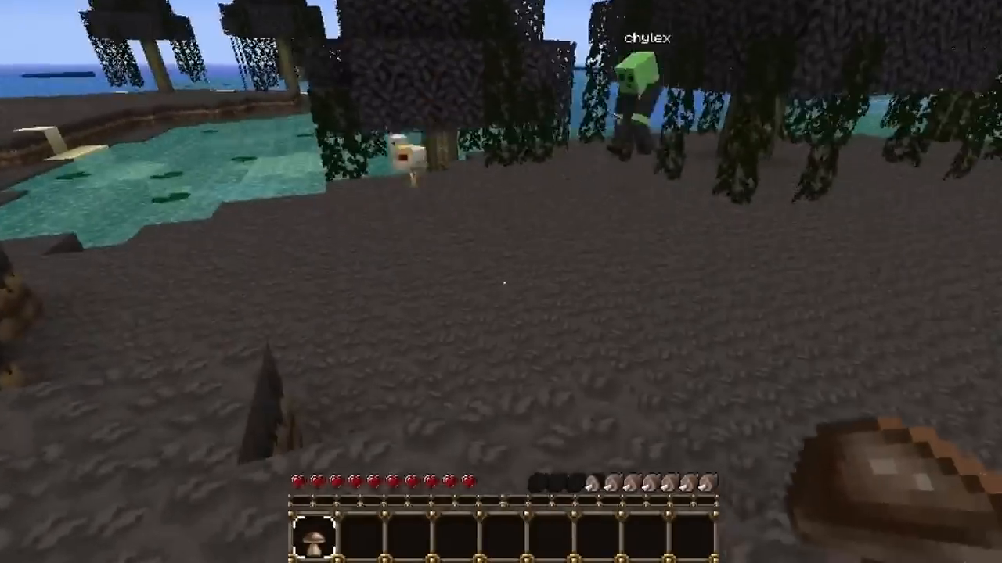
mouse_move(501, 282)
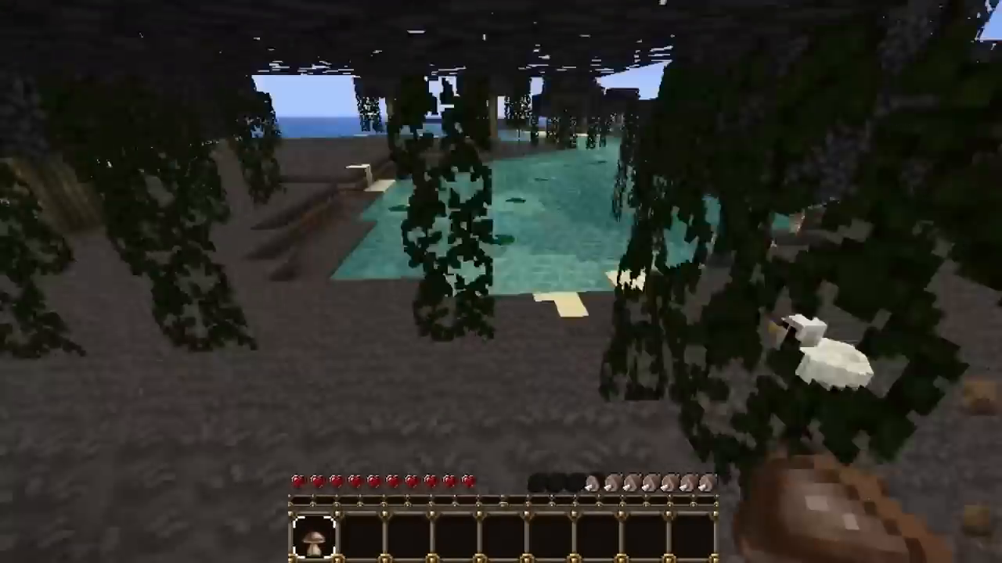
mouse_move(501, 282)
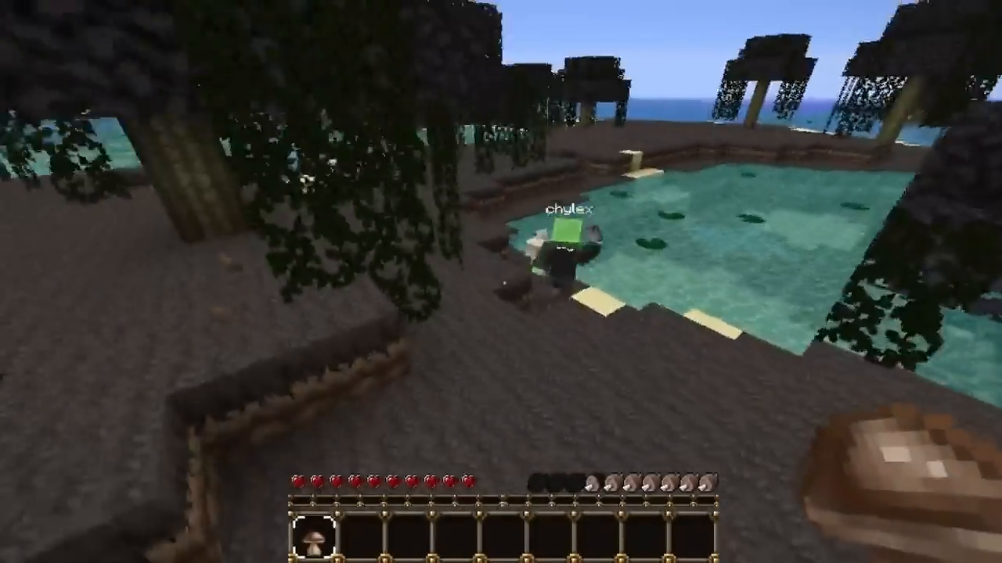
mouse_move(501, 282)
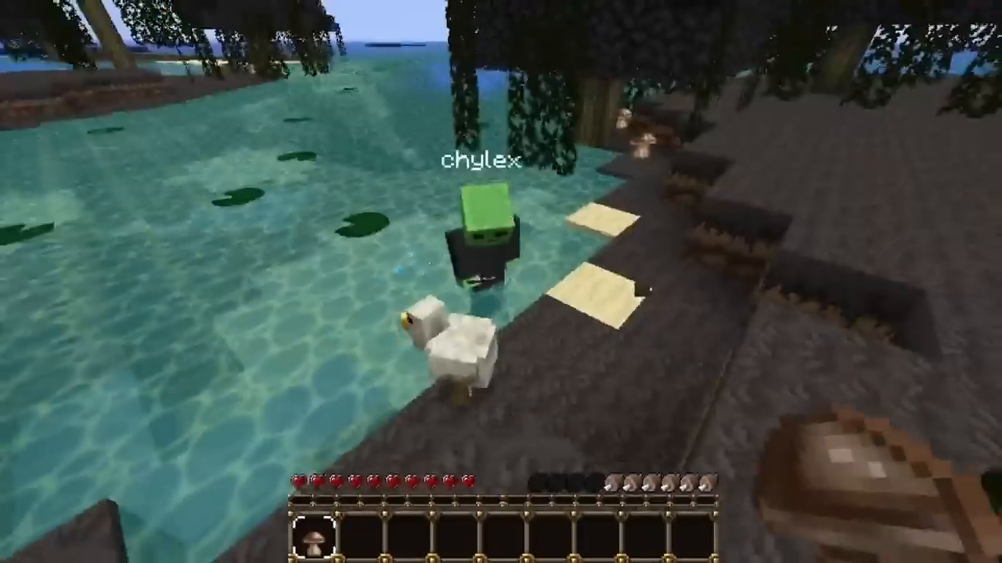
mouse_move(501, 281)
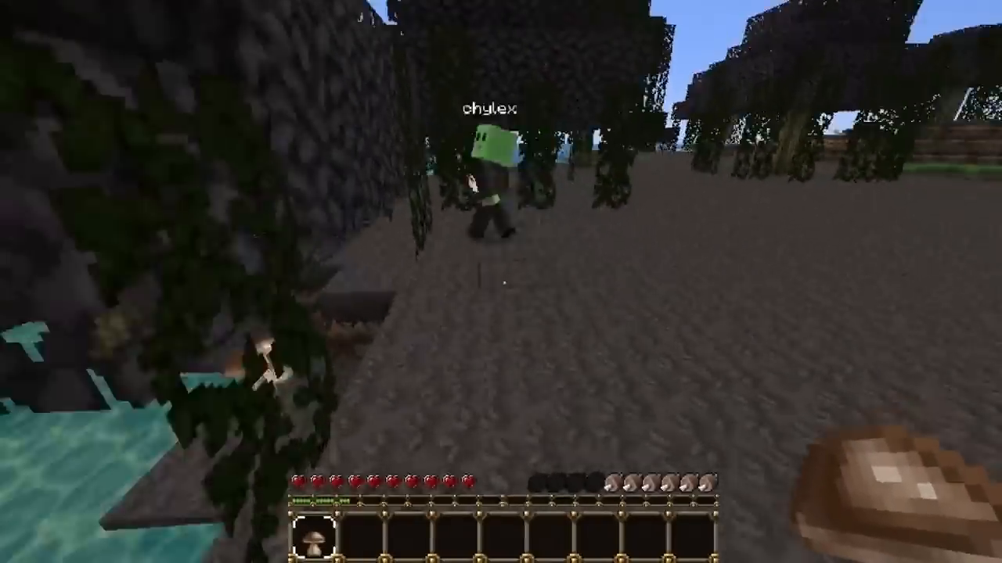
mouse_move(501, 282)
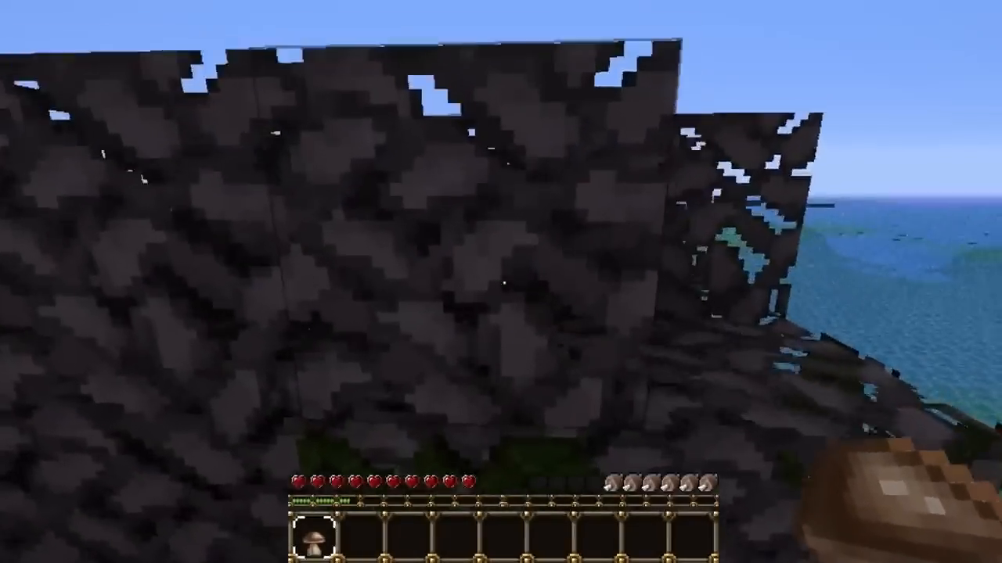
mouse_move(501, 282)
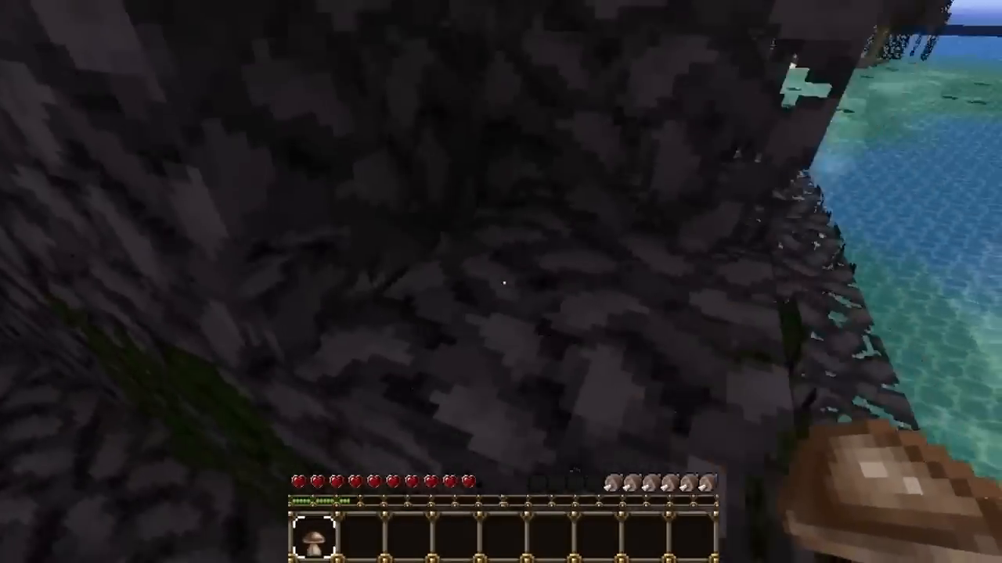
mouse_move(501, 282)
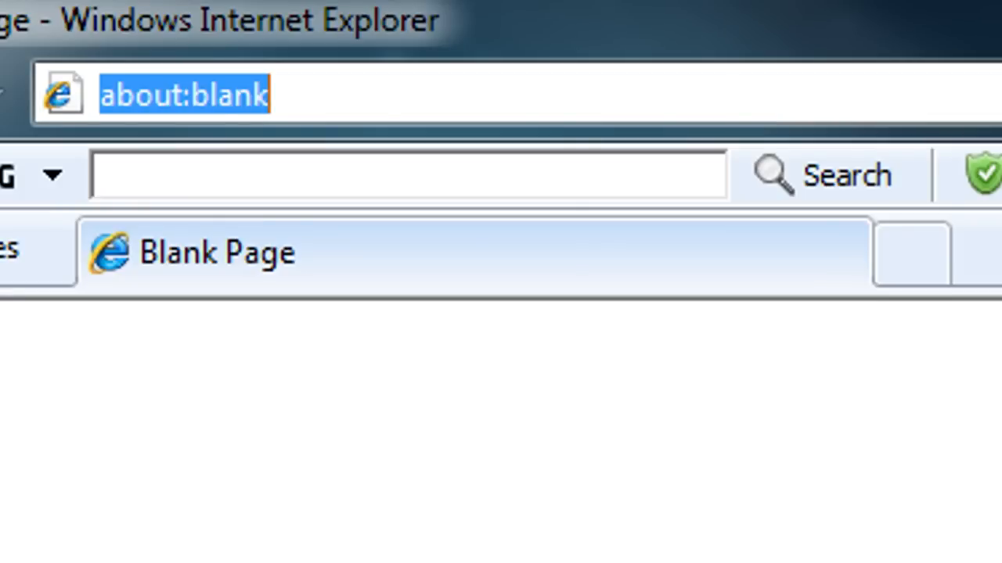
Step: Load the router's local address 192.168.1.1 in Internet Explorer
text(192.)
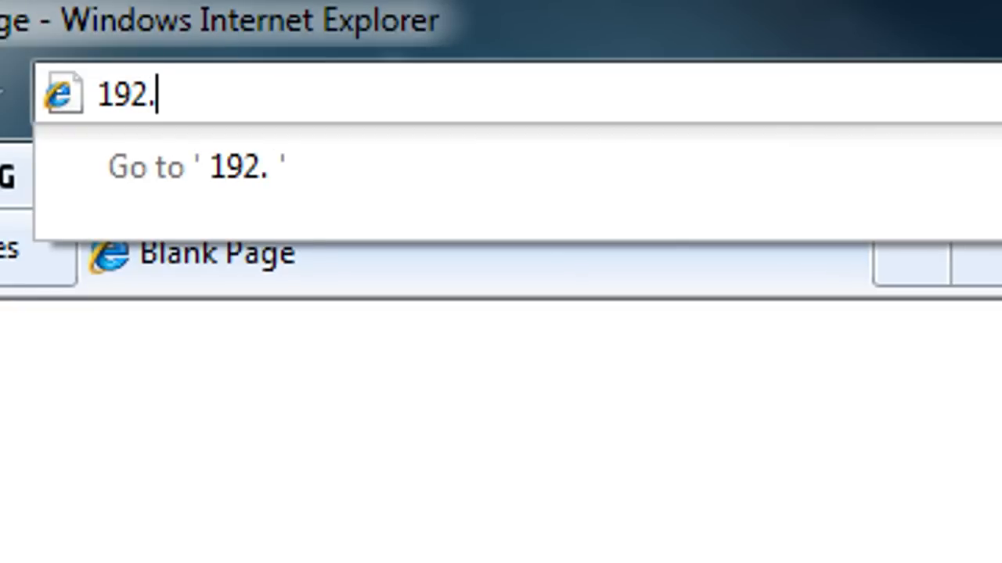
text(168.1.)
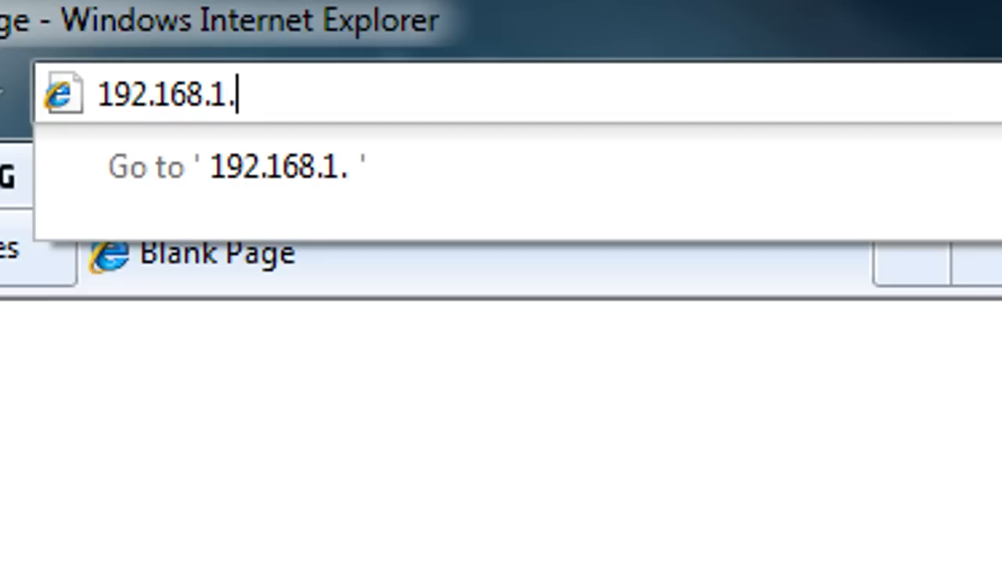
key(Return)
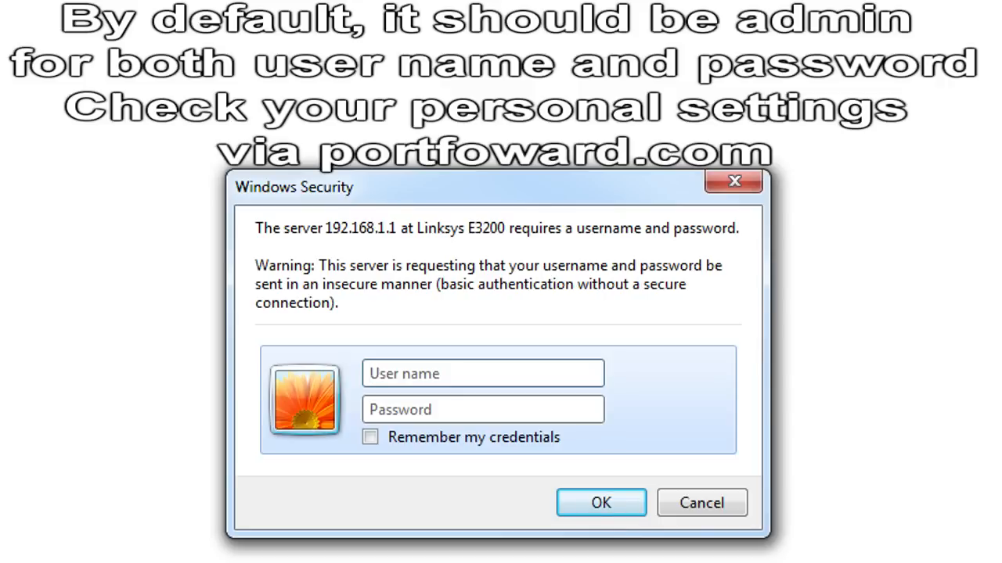
click(482, 373)
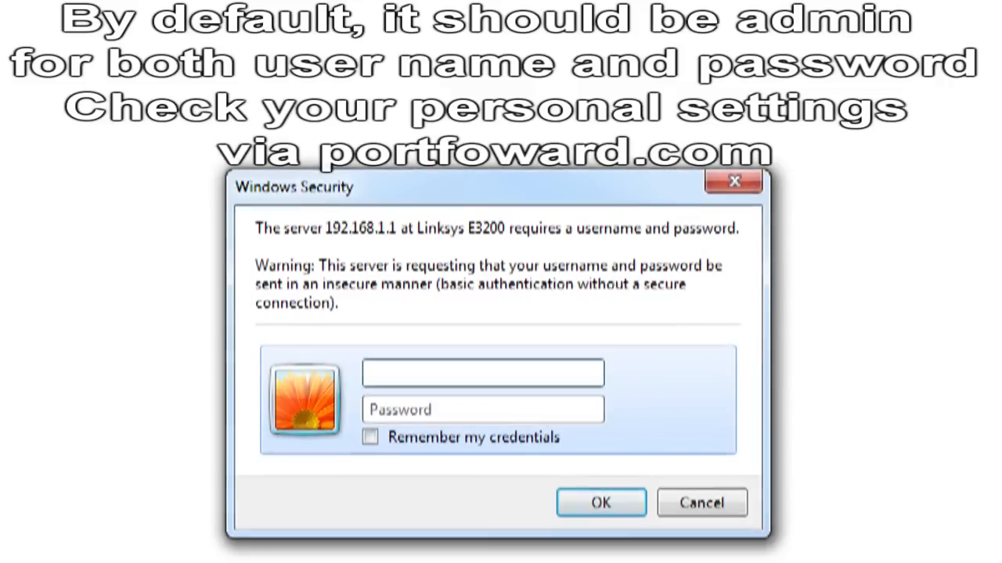
click(482, 372)
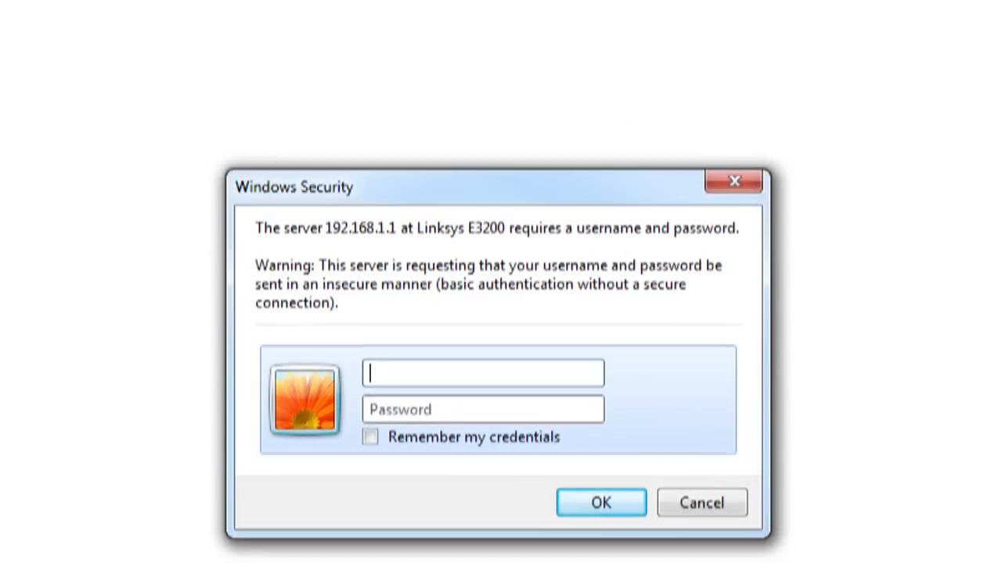
click(601, 502)
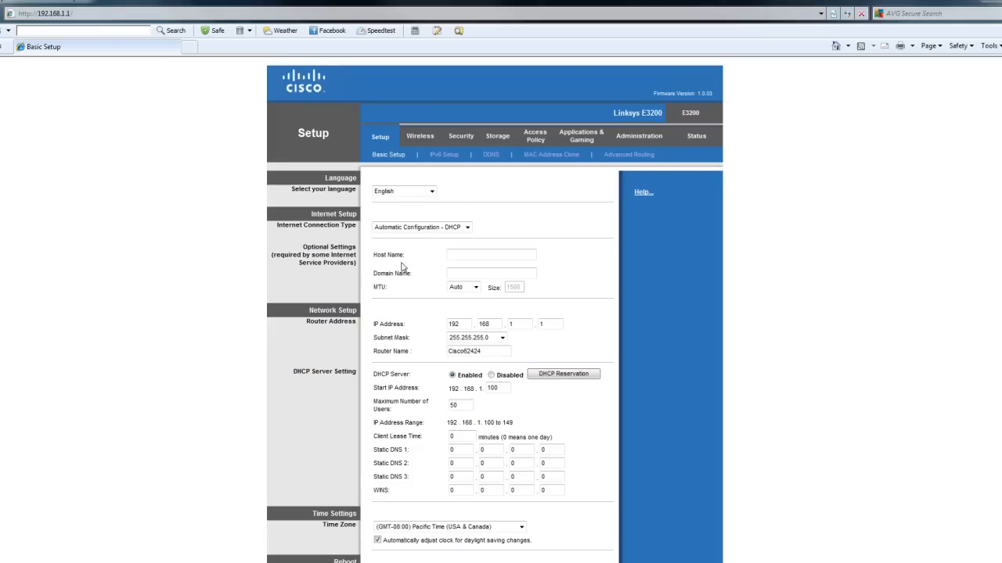
mouse_move(495, 180)
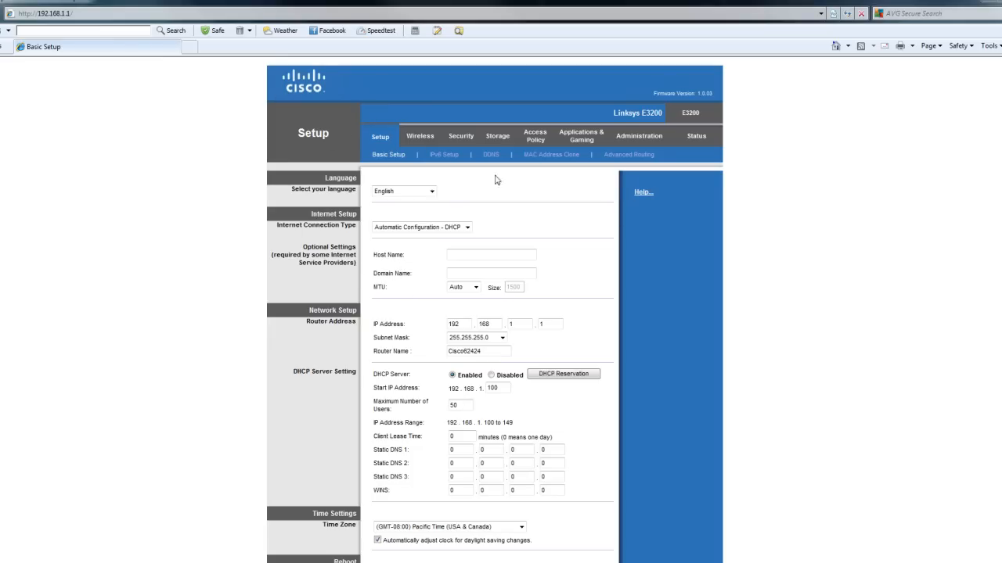
mouse_move(529, 191)
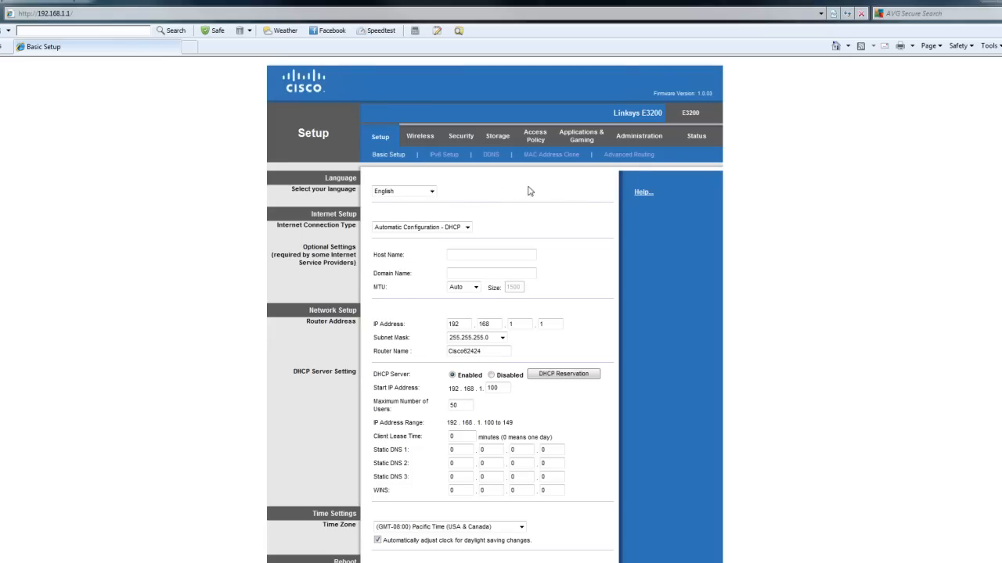
mouse_move(573, 222)
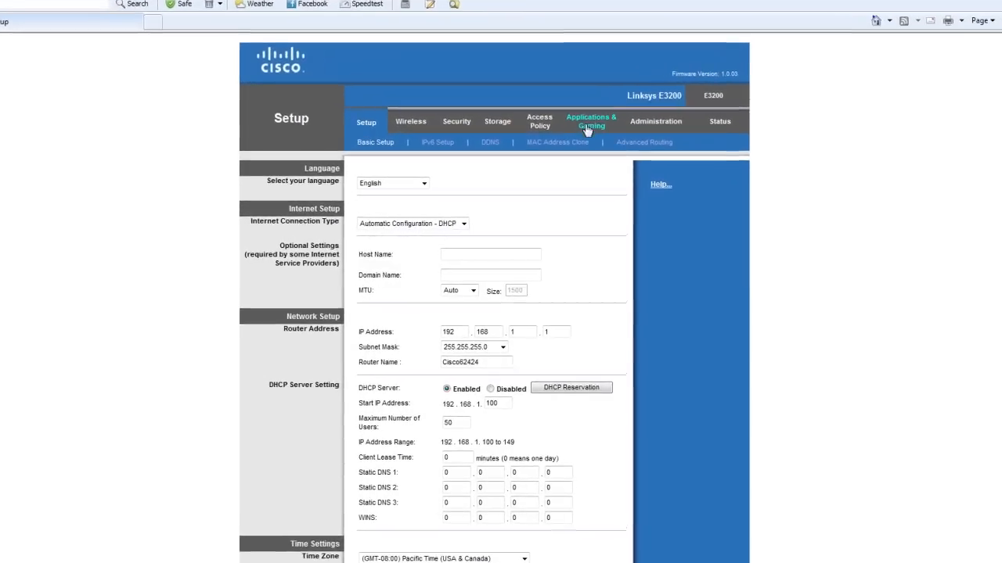
Step: Go to the Applications & Gaming section with the Single Port Forwarding table
scroll(down, 3)
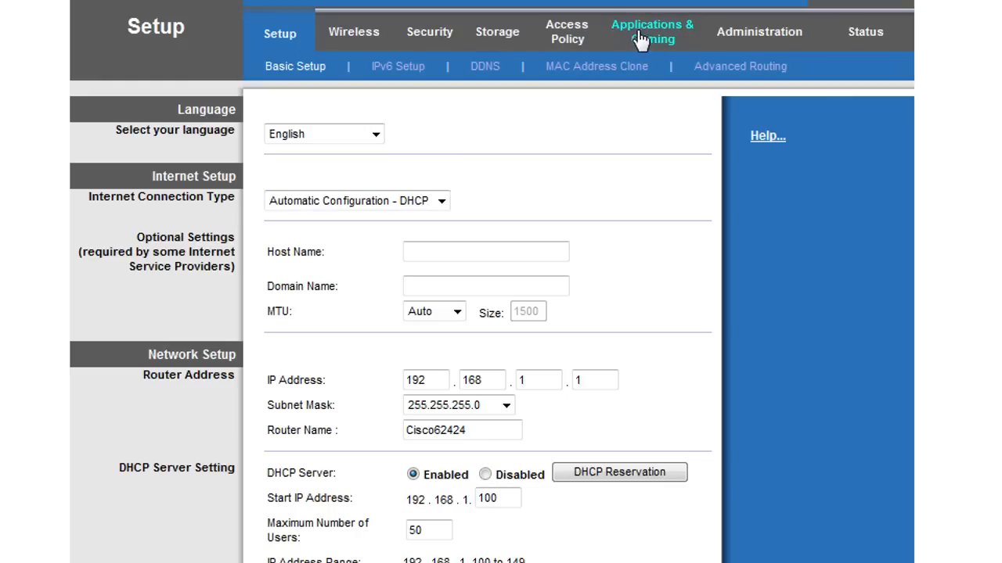
click(651, 31)
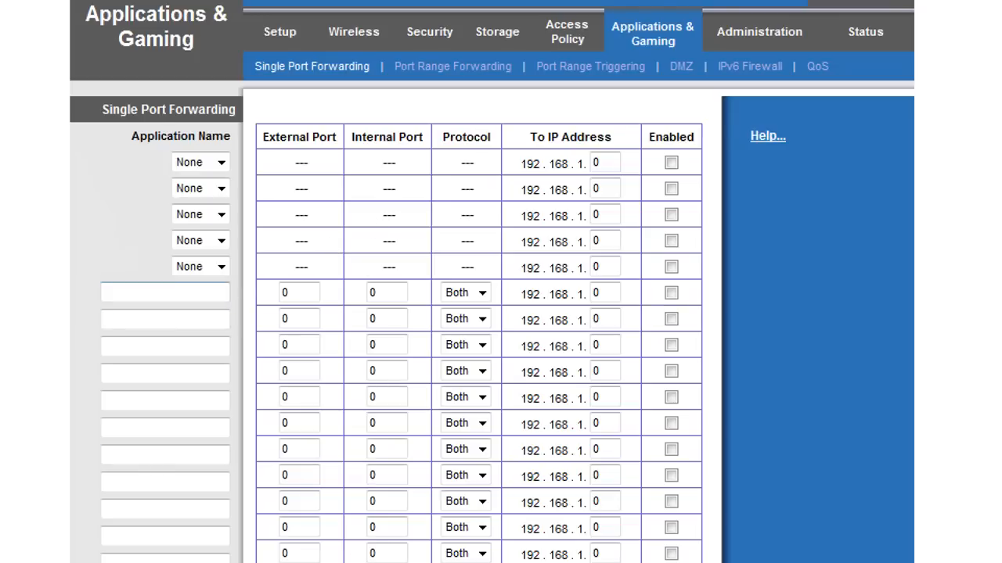
Step: Add a forwarding rule named Minecraft with external and internal port 25565
click(164, 292)
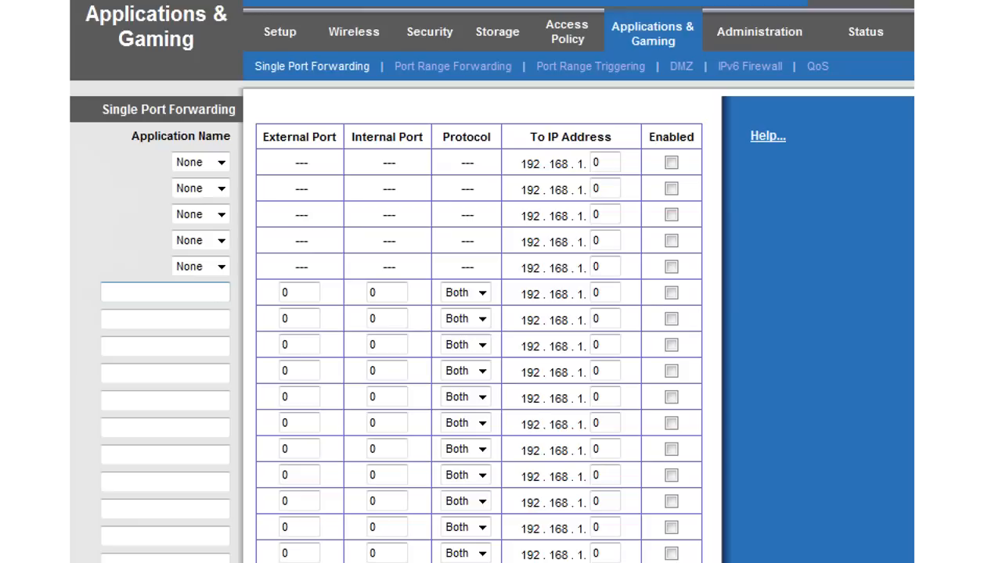
text(Min)
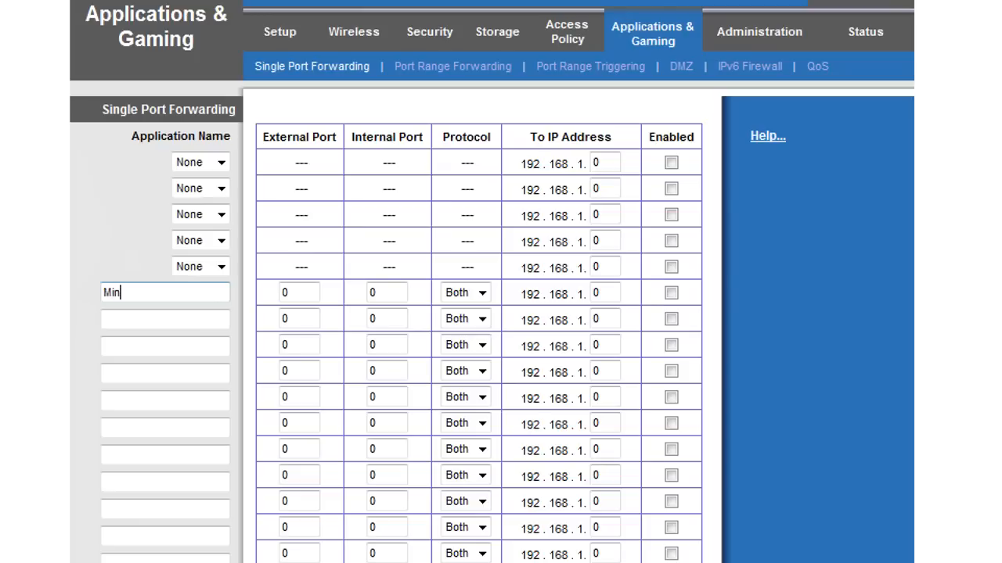
text(ecraft)
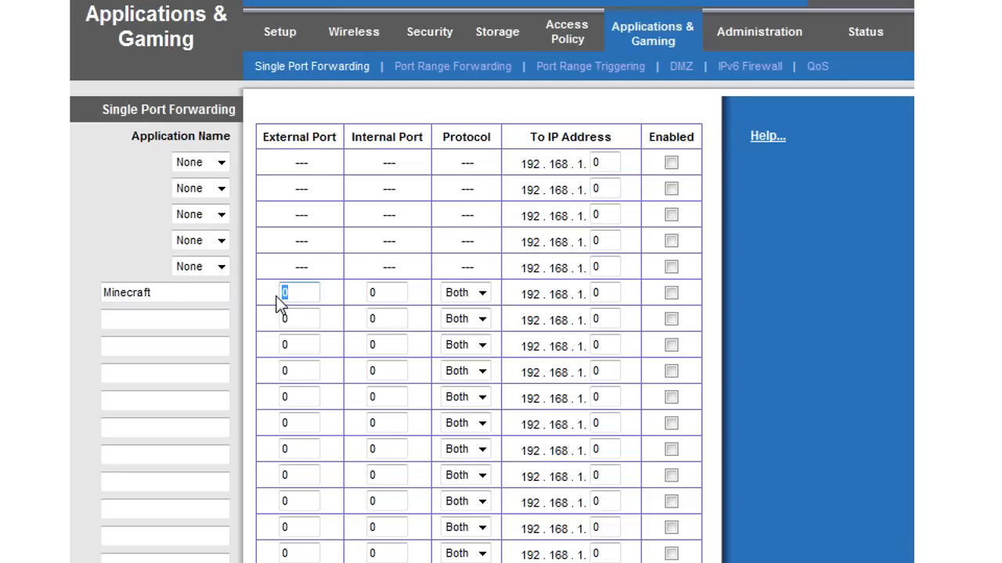
text(25565)
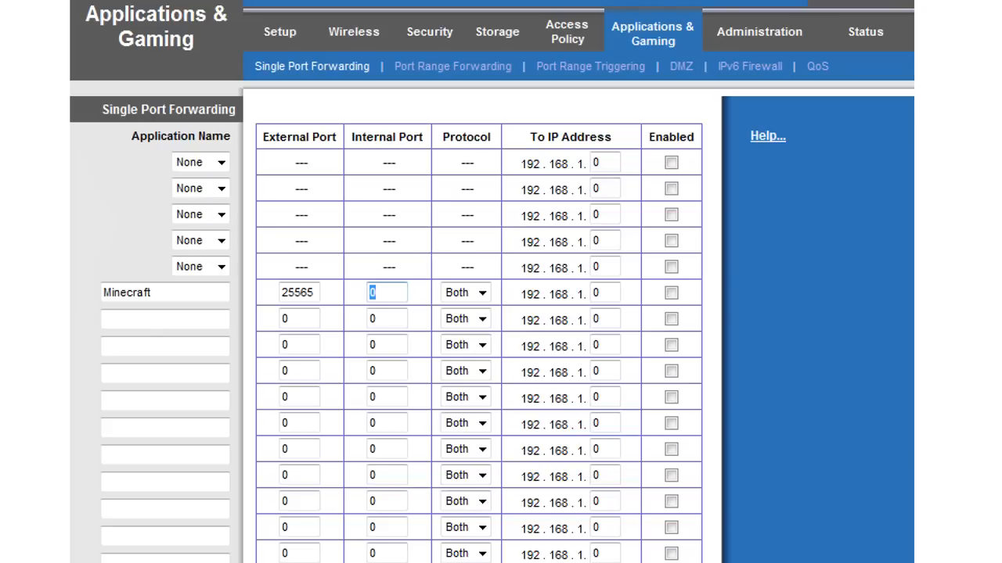
text(25565)
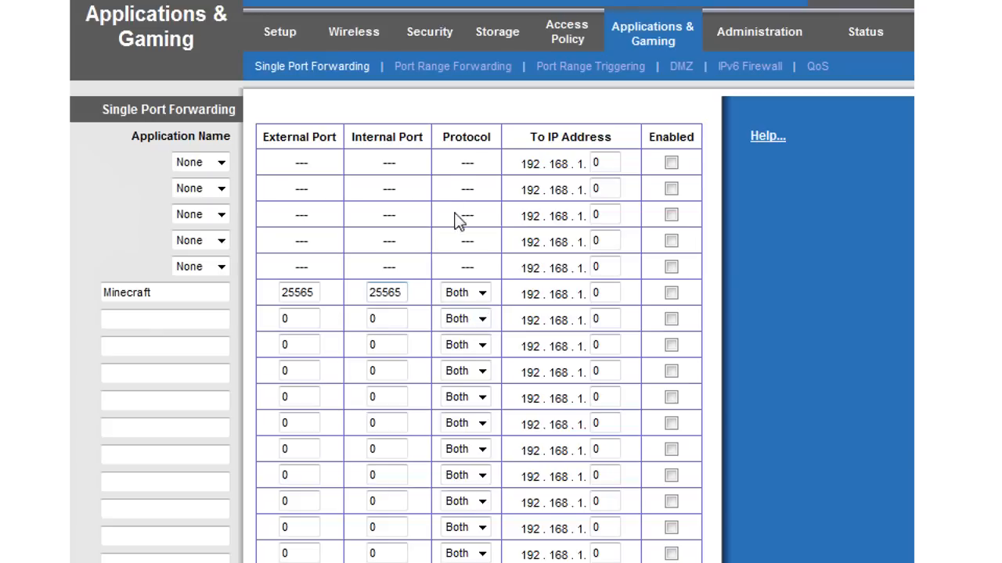
mouse_move(566, 241)
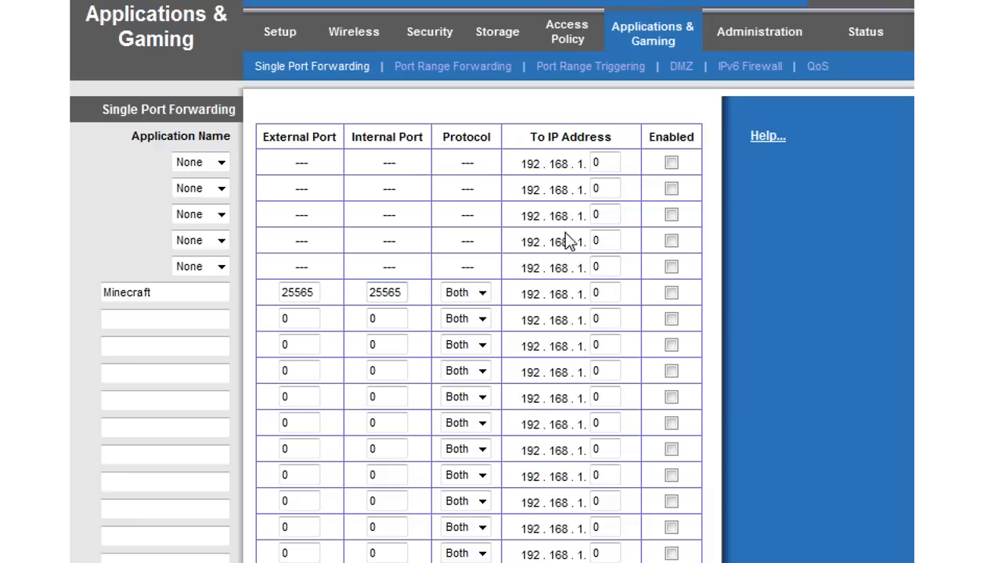
click(385, 293)
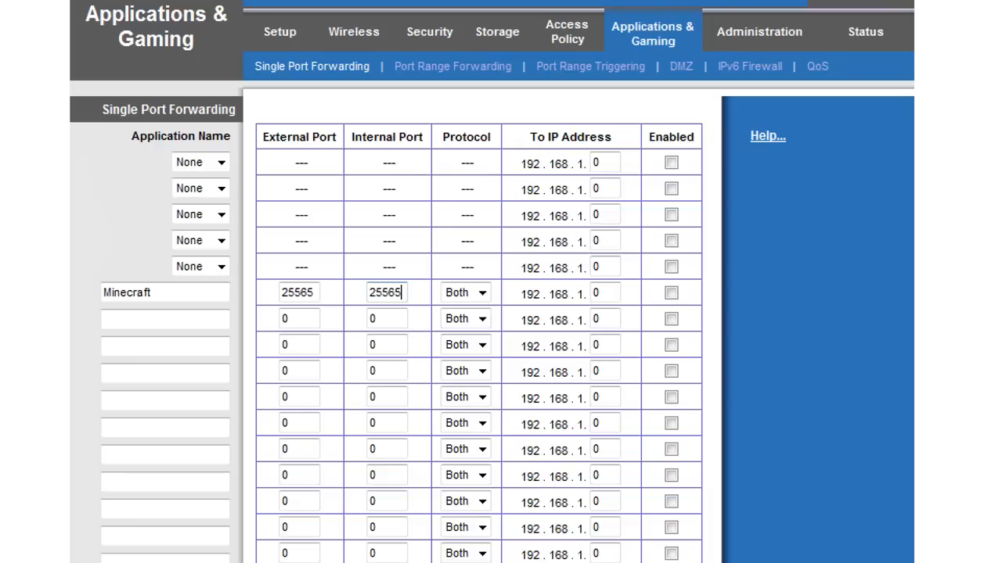
click(604, 292)
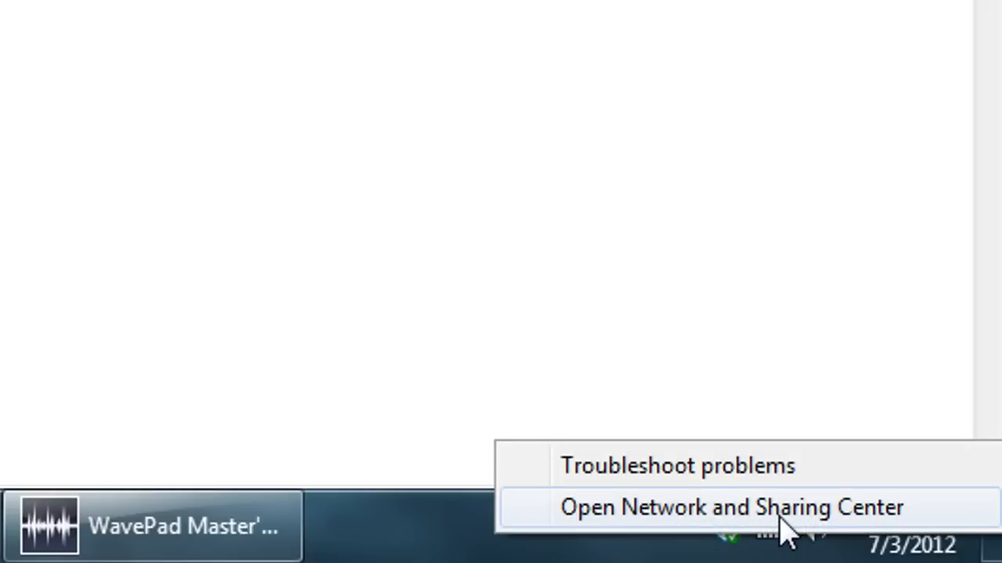
Step: View the wireless connection's details showing this PC's IPv4 address 192.168.1.106
click(731, 507)
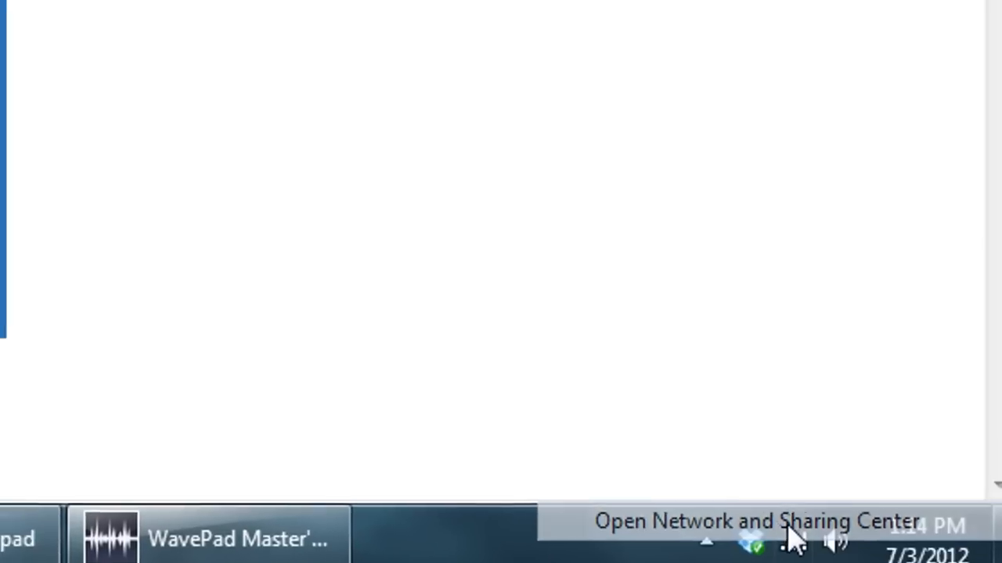
click(748, 540)
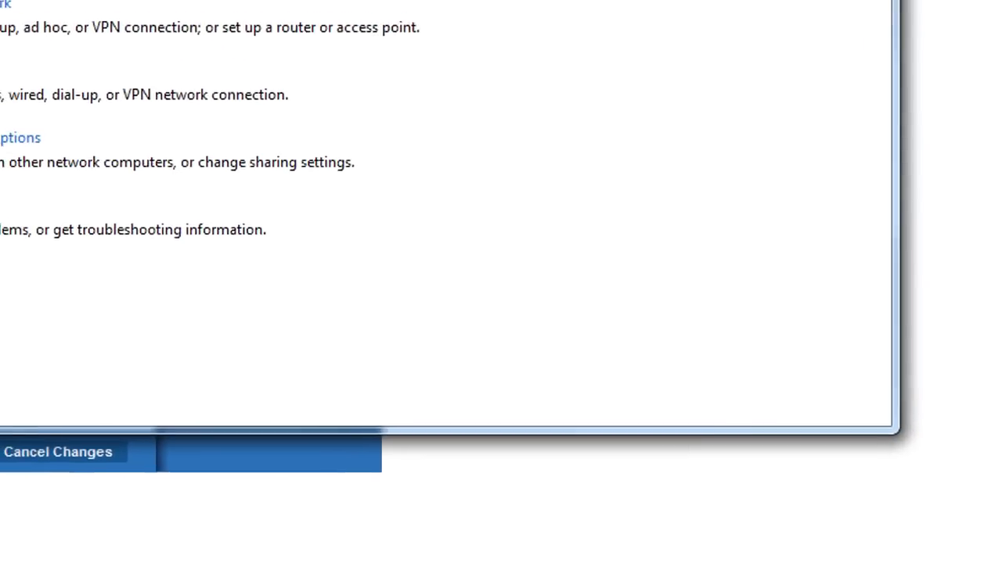
click(517, 113)
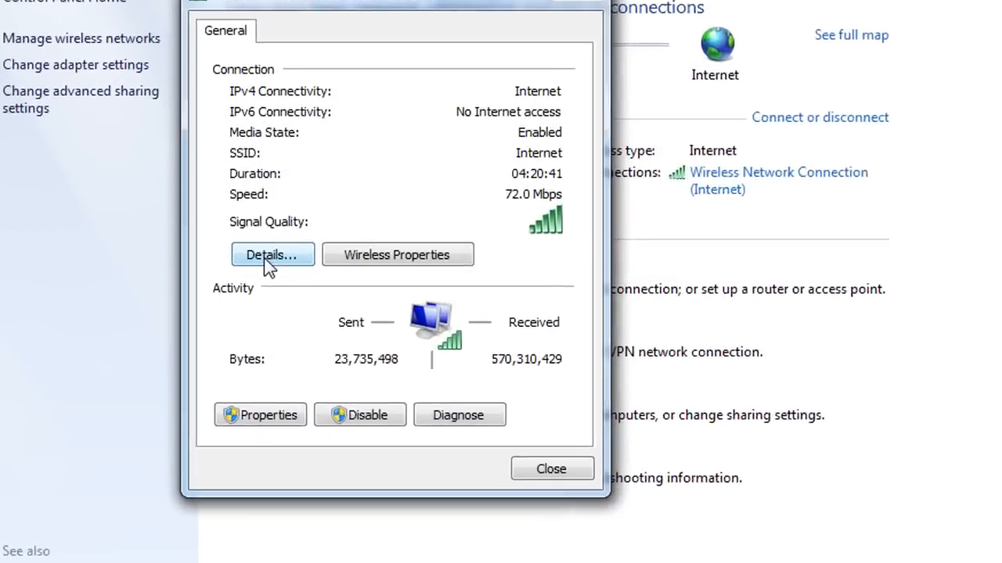
click(273, 254)
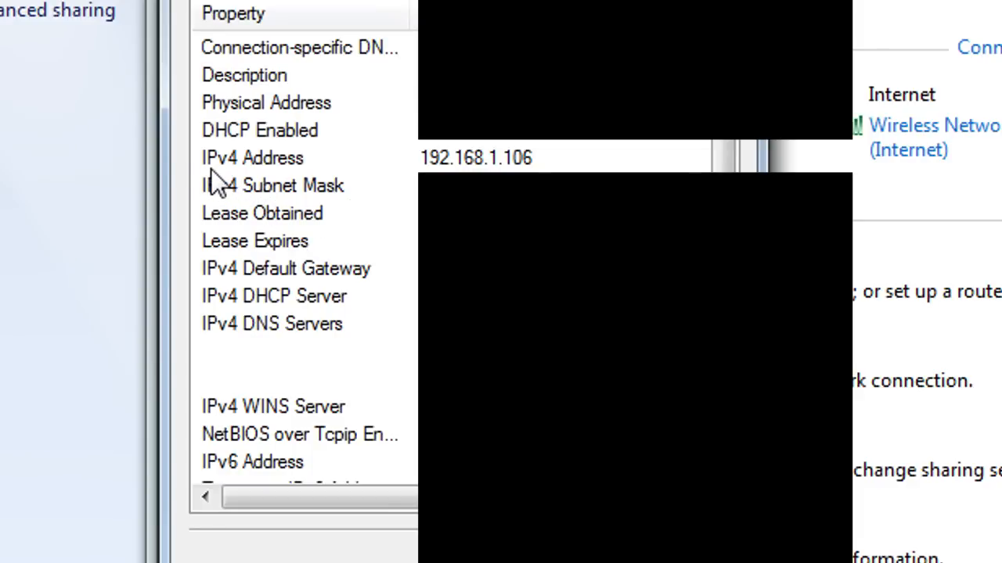
mouse_move(425, 169)
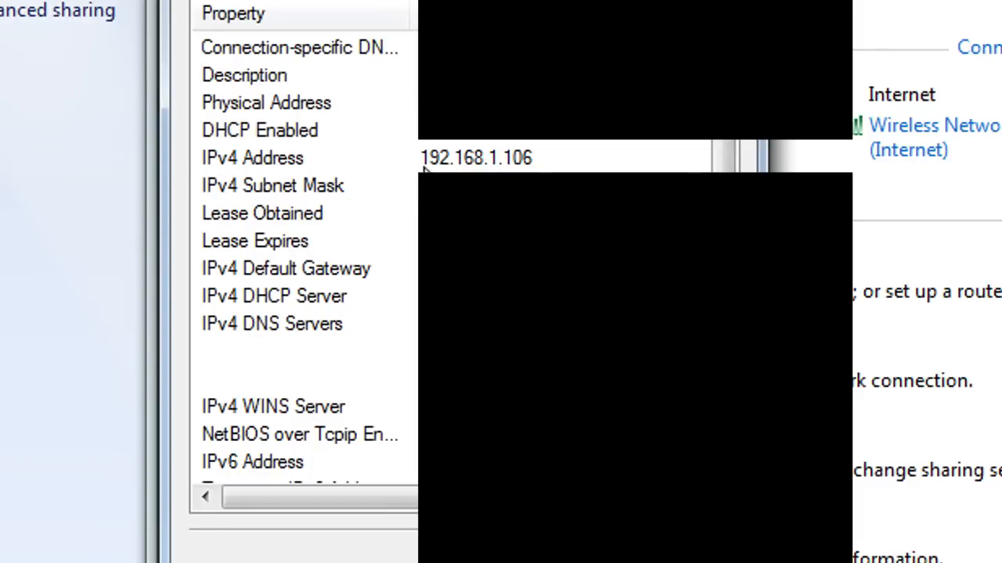
mouse_move(429, 166)
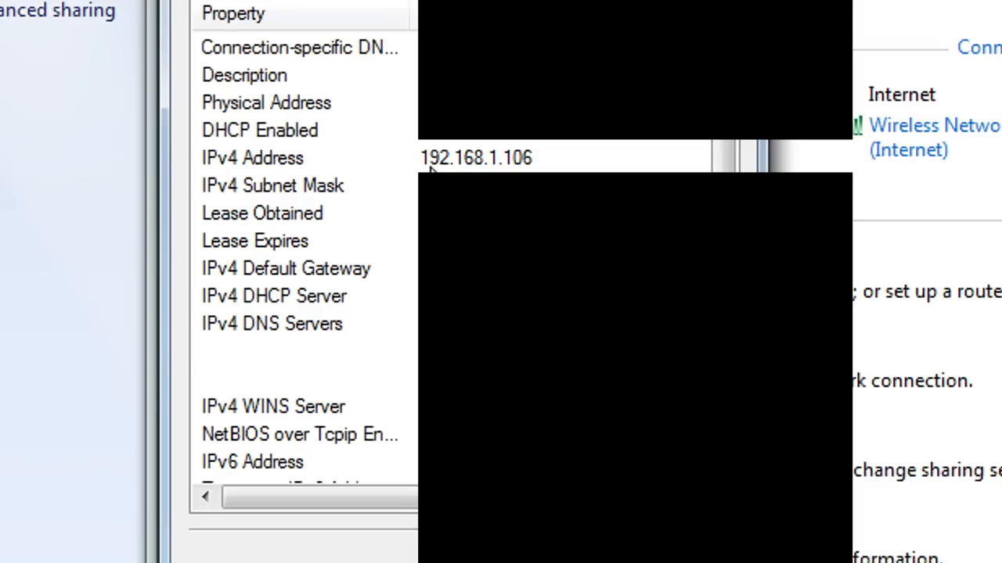
mouse_move(526, 166)
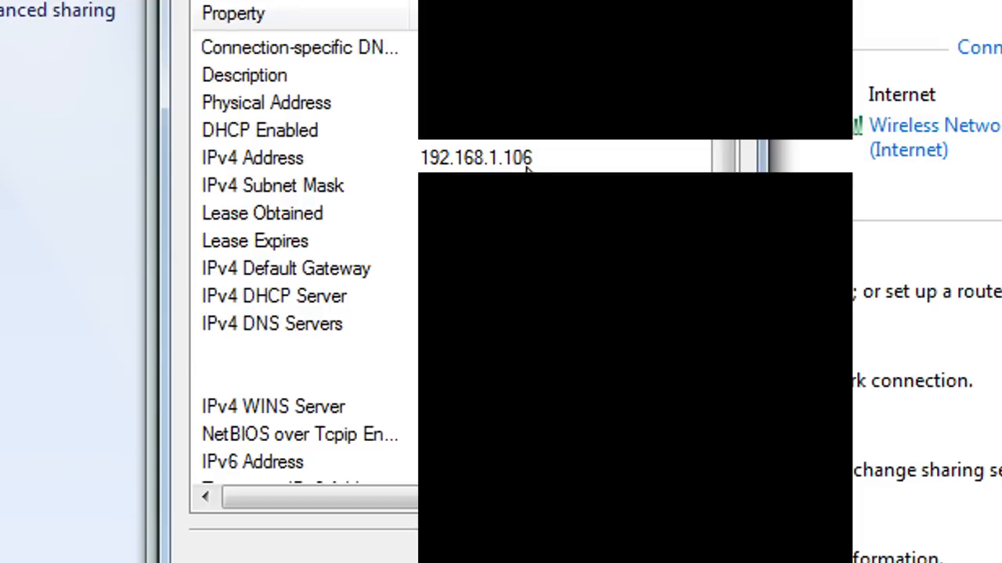
mouse_move(388, 184)
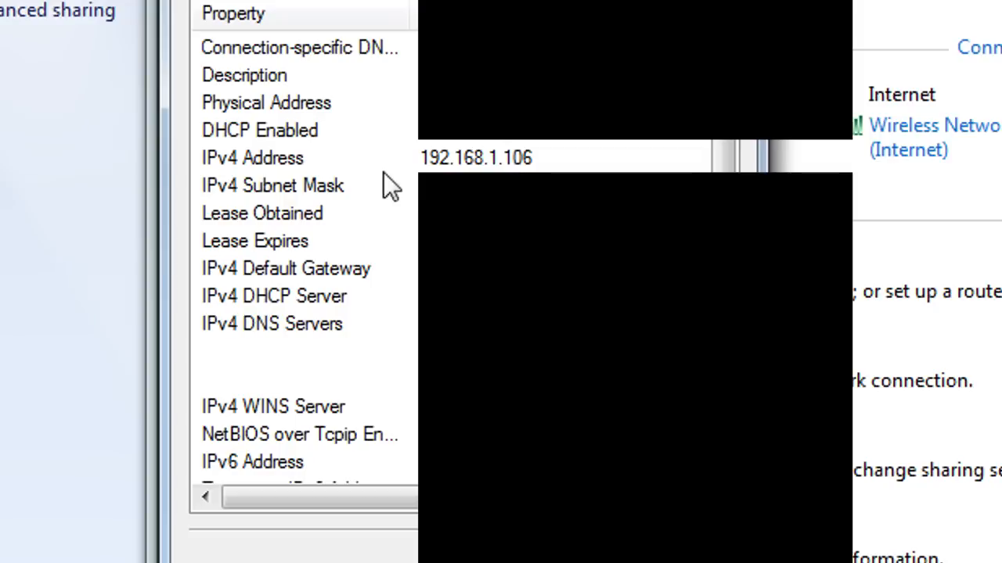
mouse_move(426, 169)
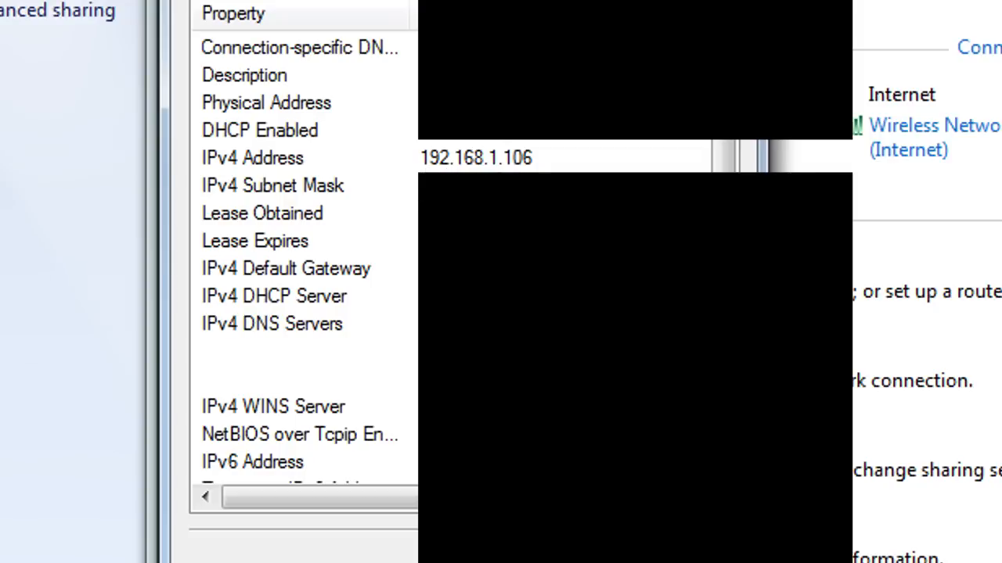
mouse_move(561, 171)
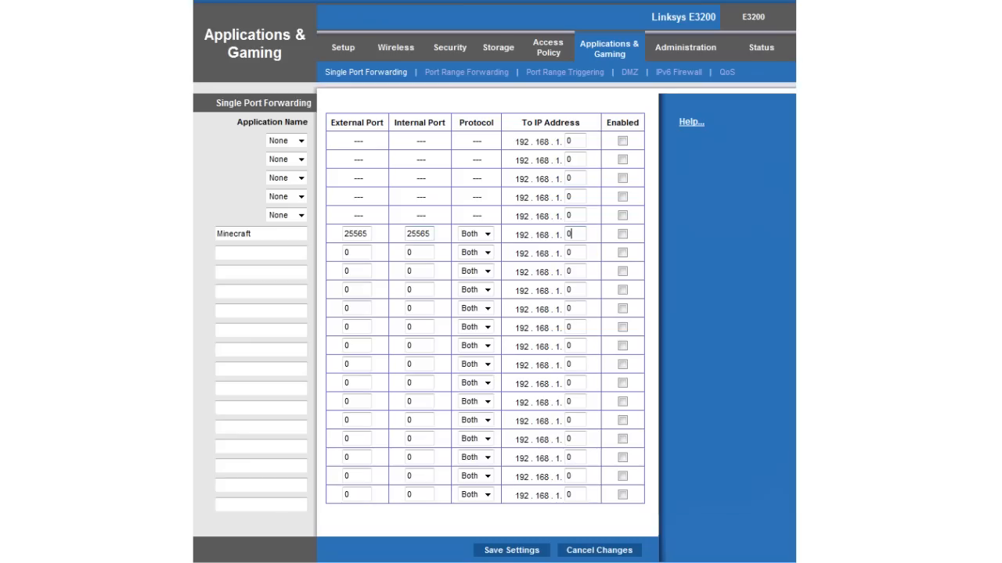
Step: Point the Minecraft rule to 192.168.1.106, enable it and save the settings
text(106)
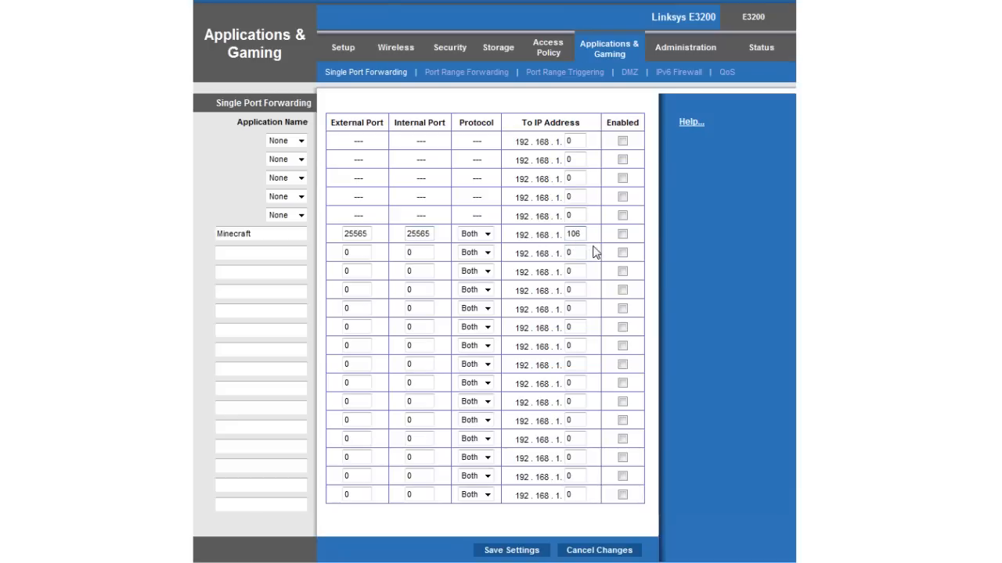
click(573, 233)
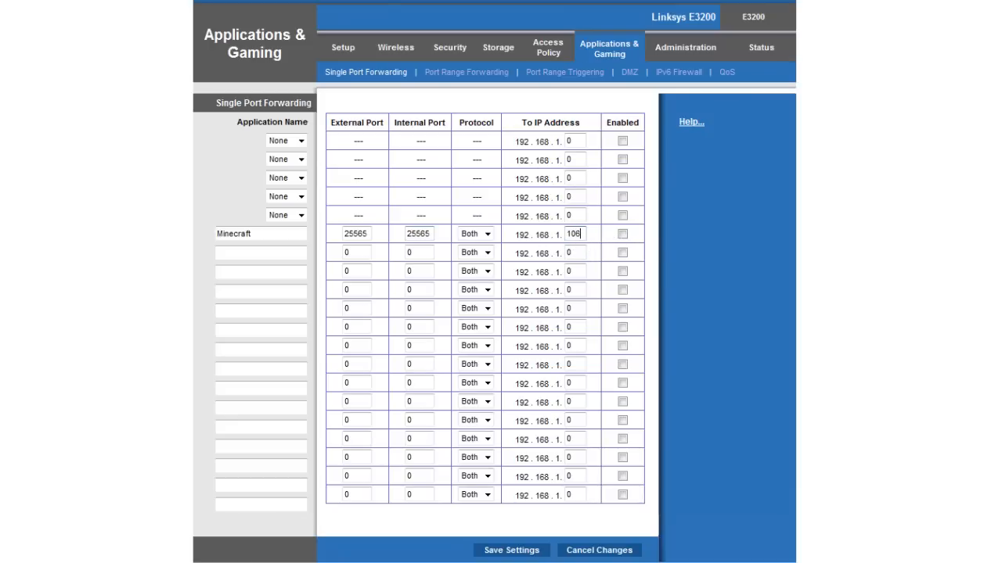
click(623, 233)
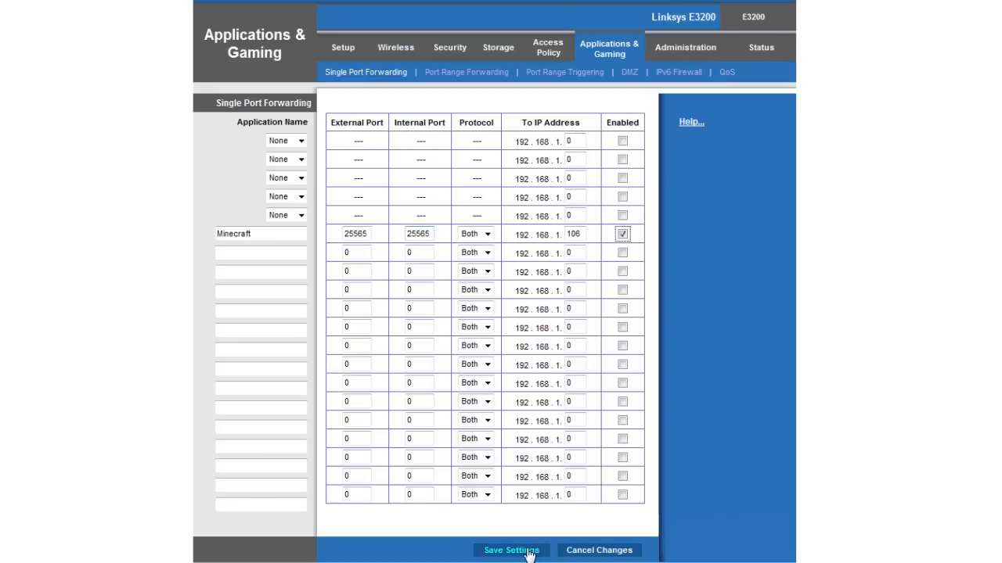
click(510, 550)
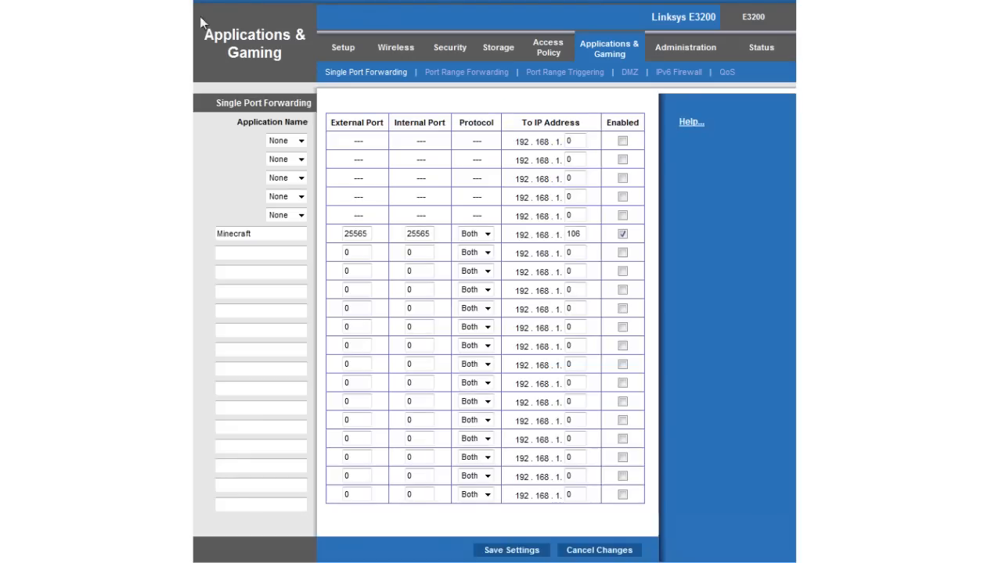
mouse_move(311, 260)
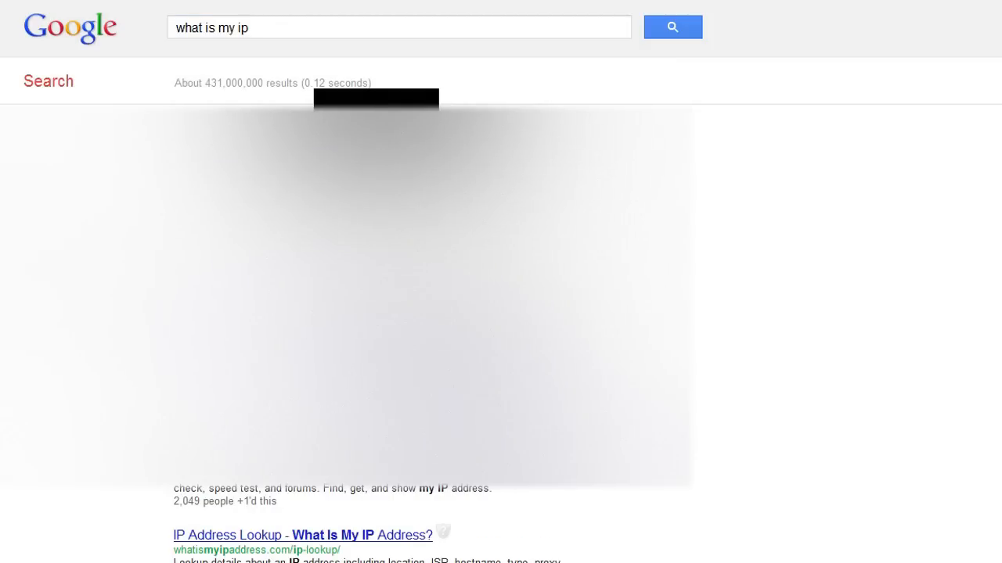
Step: Look up the network's public IP via a 'what is my ip' search result
click(302, 535)
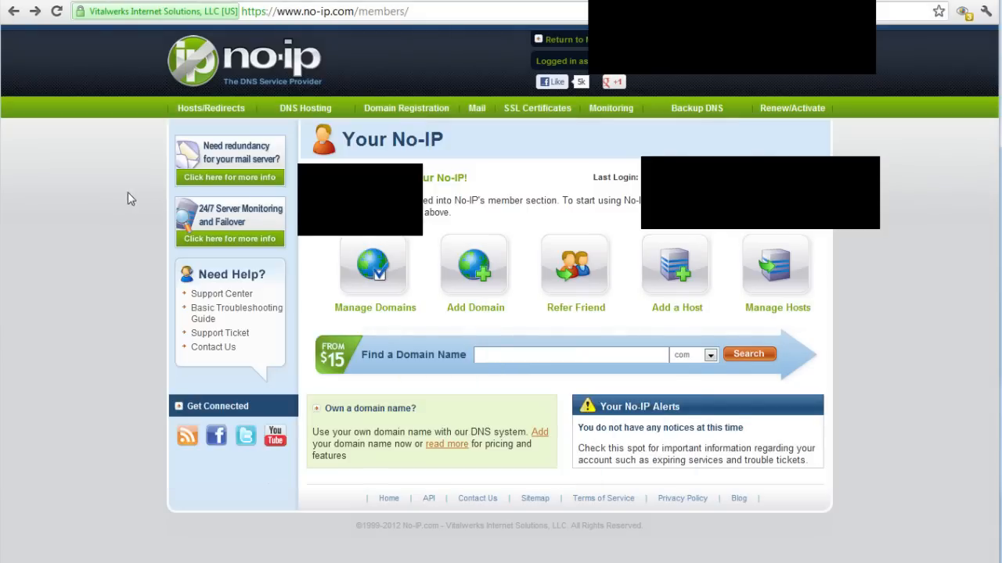
mouse_move(604, 157)
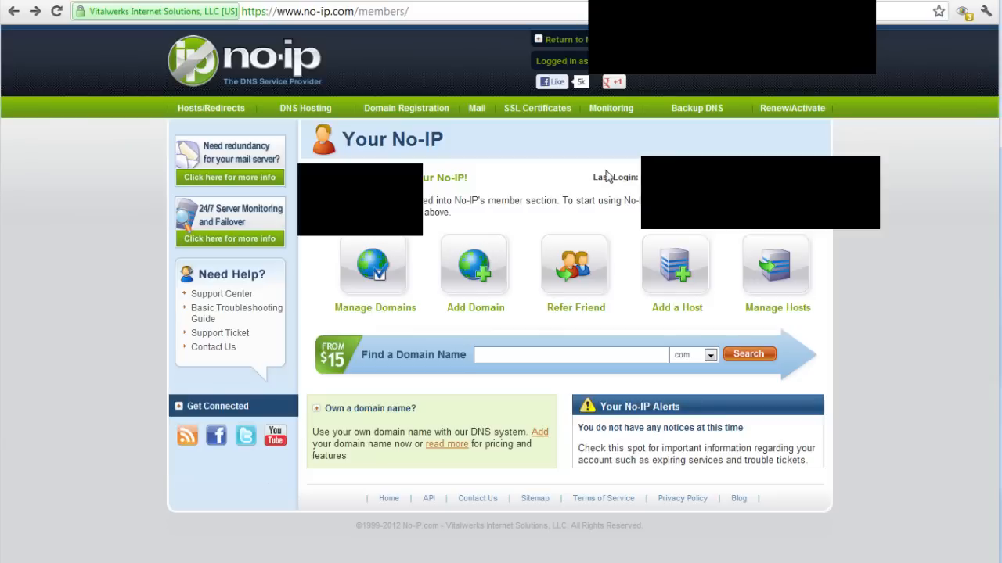
mouse_move(795, 145)
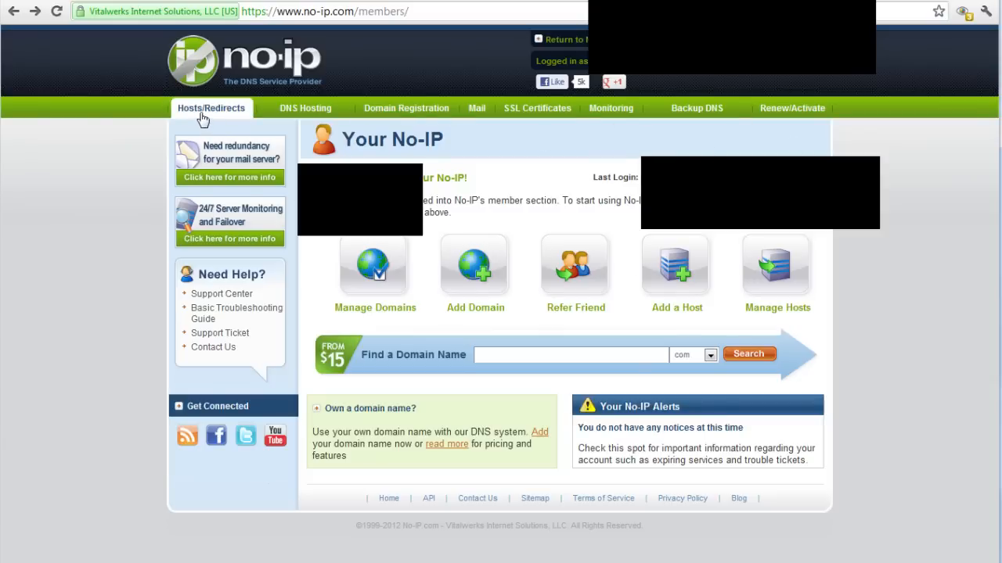
Step: Go to Hosts/Redirects to reach the Manage Hosts page with the existing no-ip.biz host
click(212, 108)
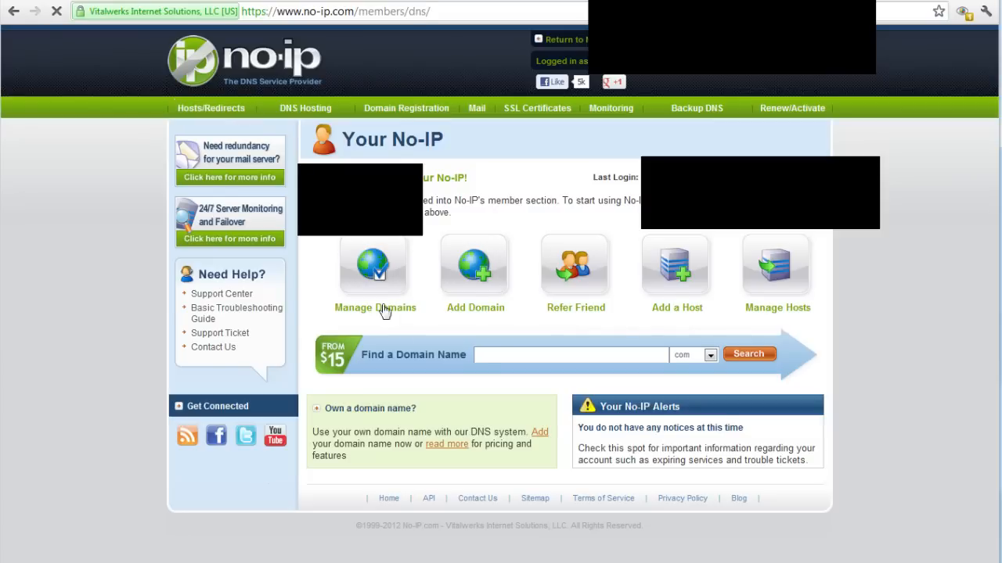
click(777, 266)
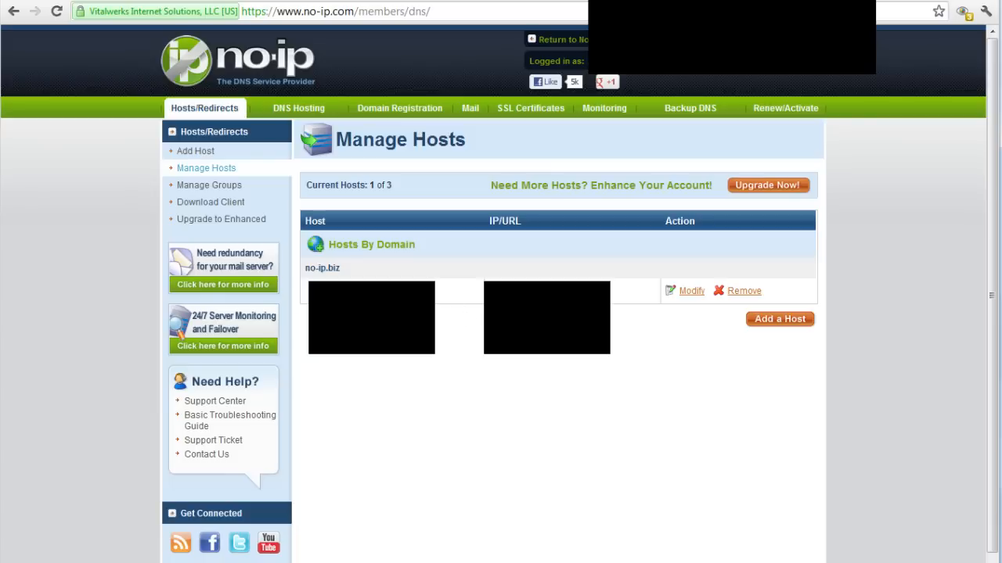
mouse_move(450, 410)
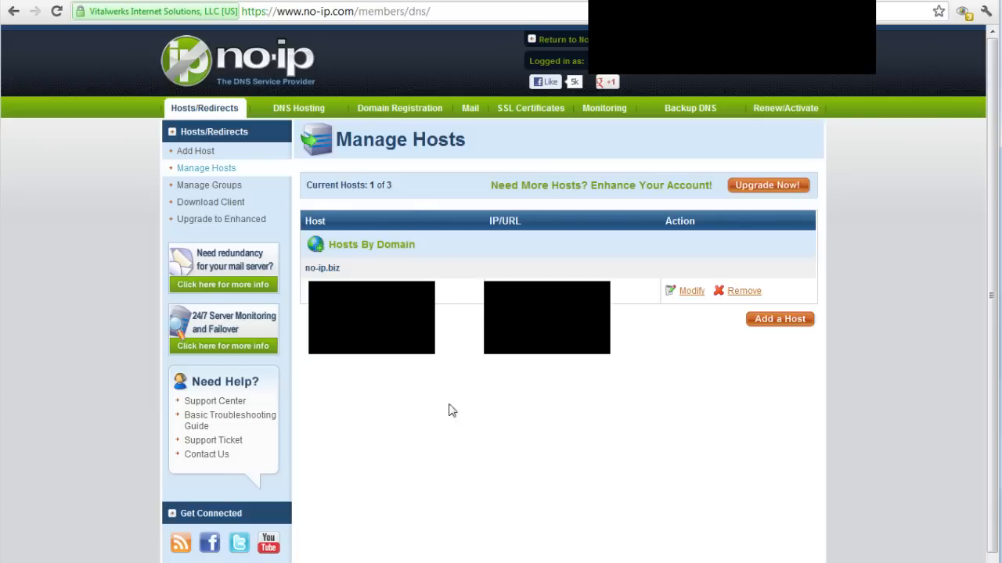
mouse_move(780, 319)
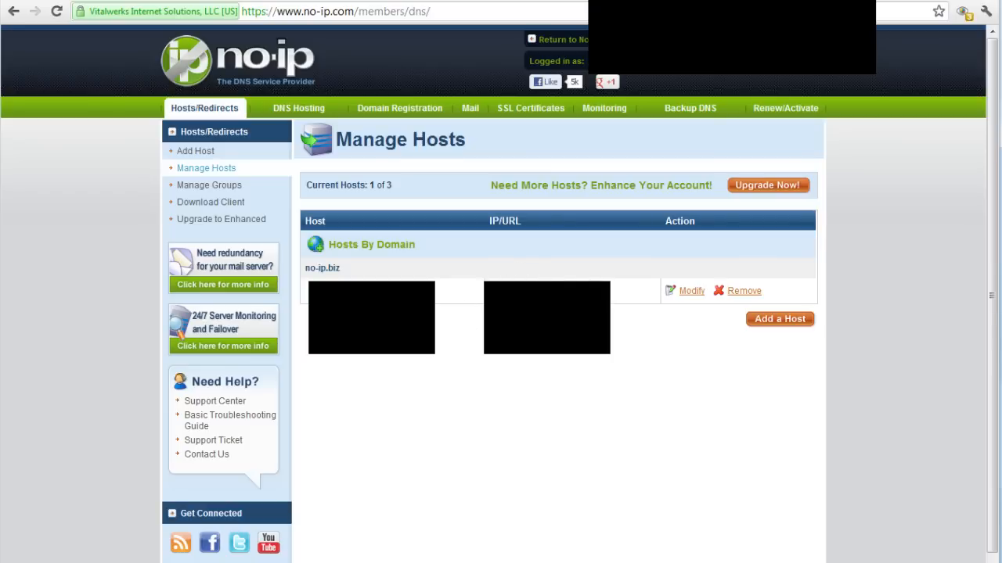
mouse_move(538, 278)
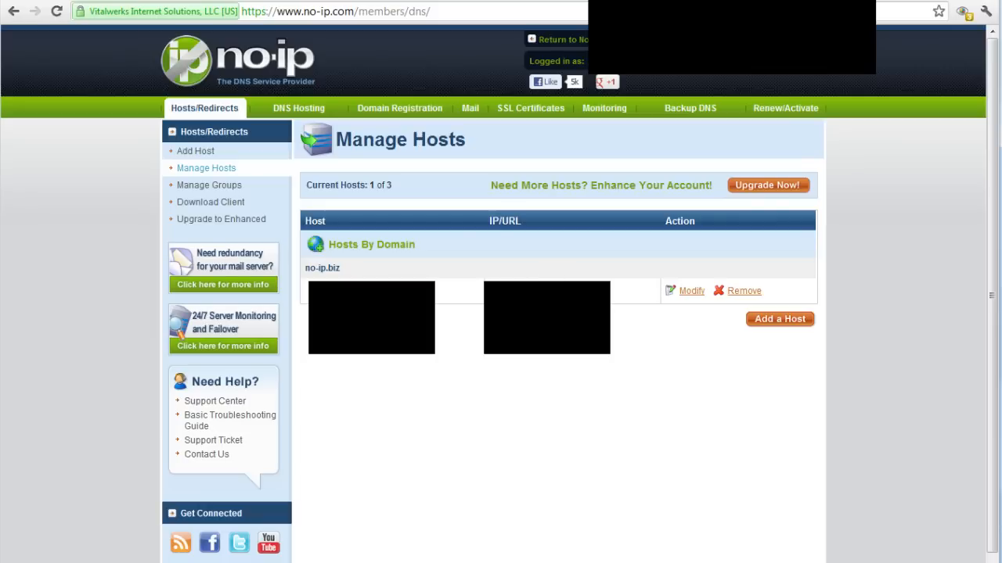
mouse_move(486, 3)
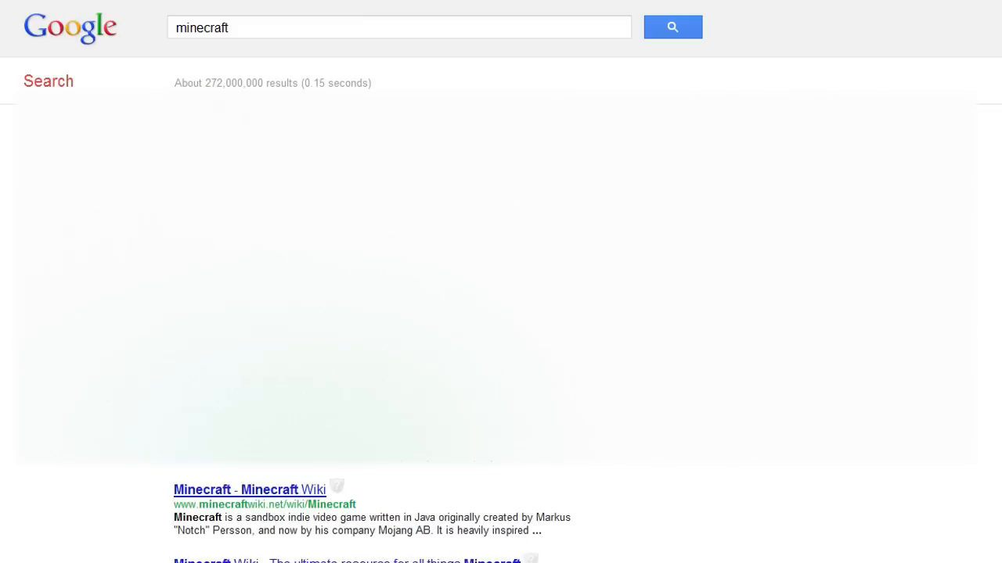
Step: Go to the official Minecraft.net site from the search results
click(235, 490)
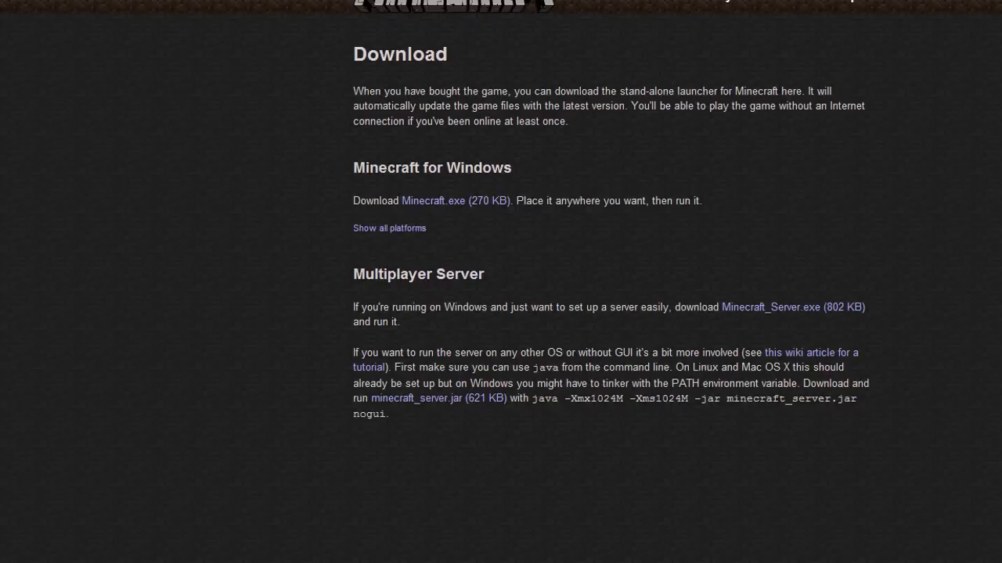
mouse_move(455, 407)
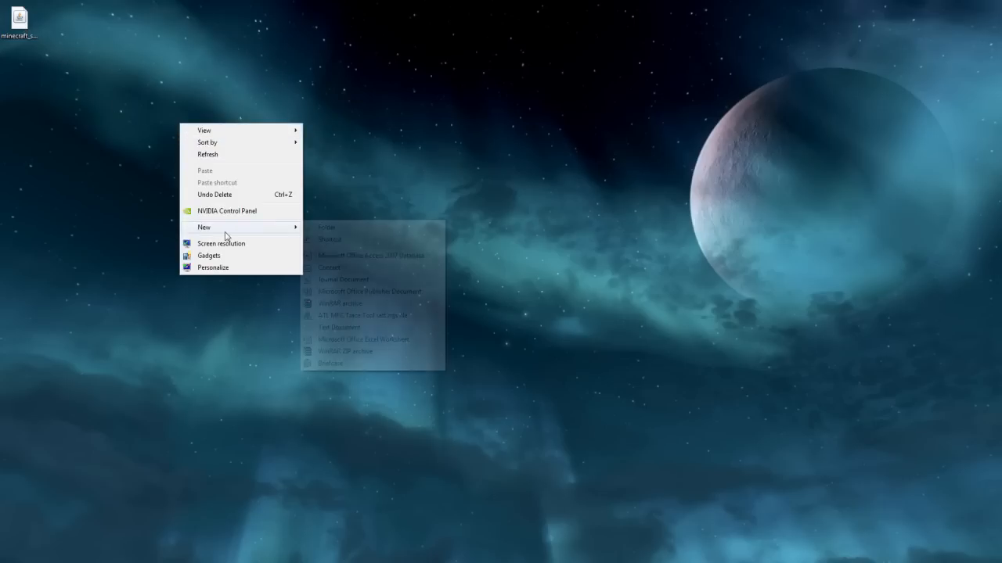
Step: Place minecraft_server.jar in the desktop Server folder and view its contents
click(325, 228)
text(Server)
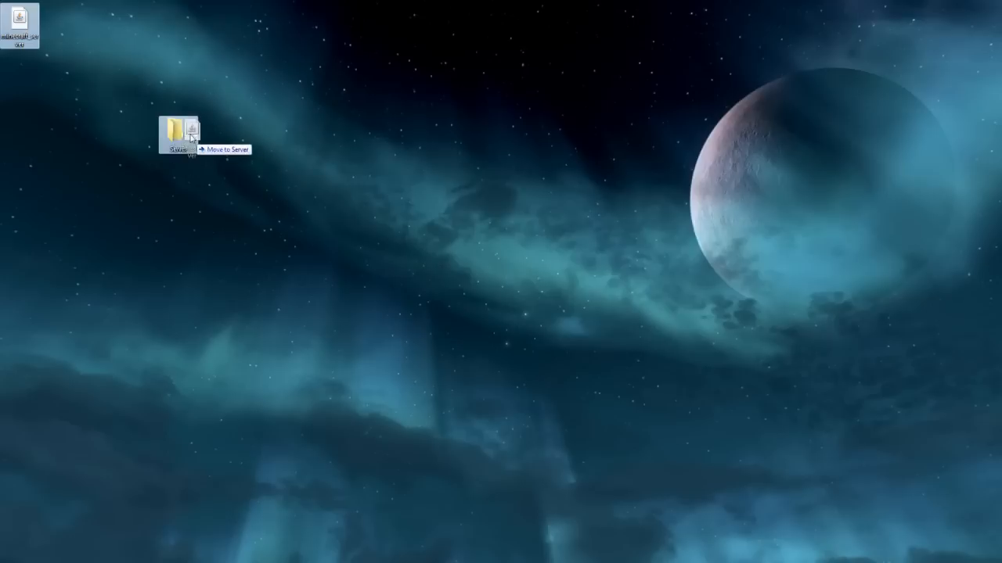
double_click(180, 133)
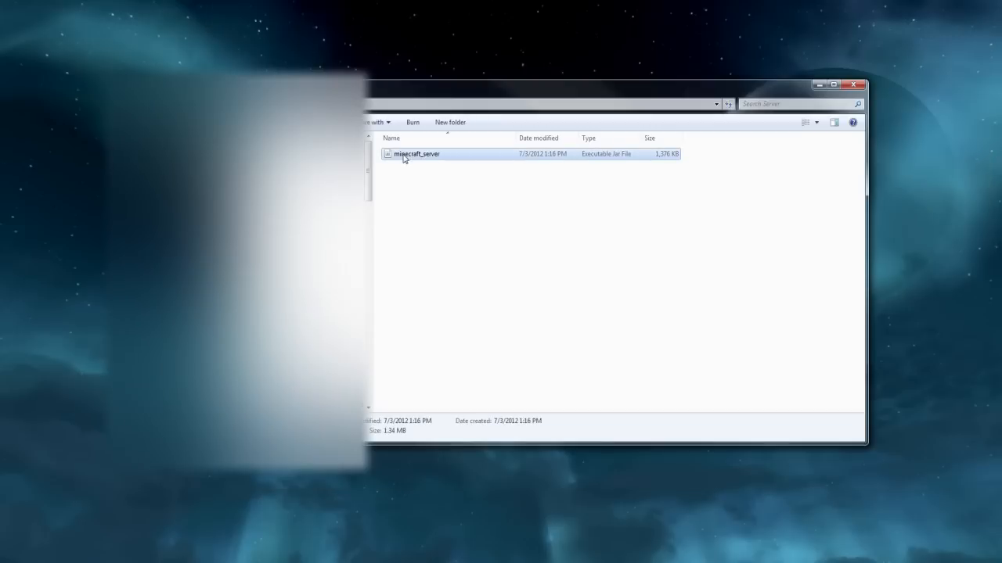
mouse_move(482, 285)
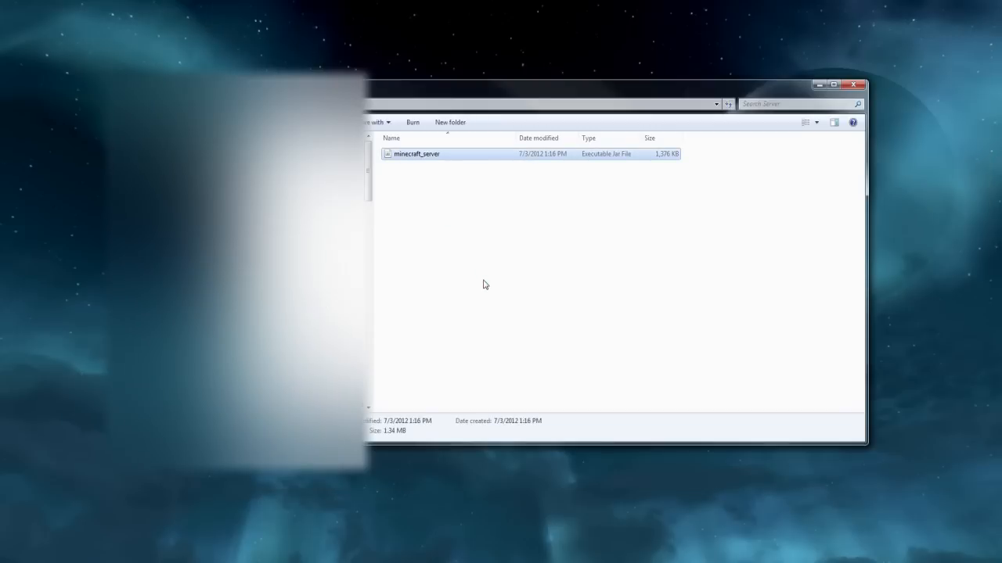
Step: Run minecraft_server.jar so it generates the world, player lists and properties, then restart it
double_click(417, 153)
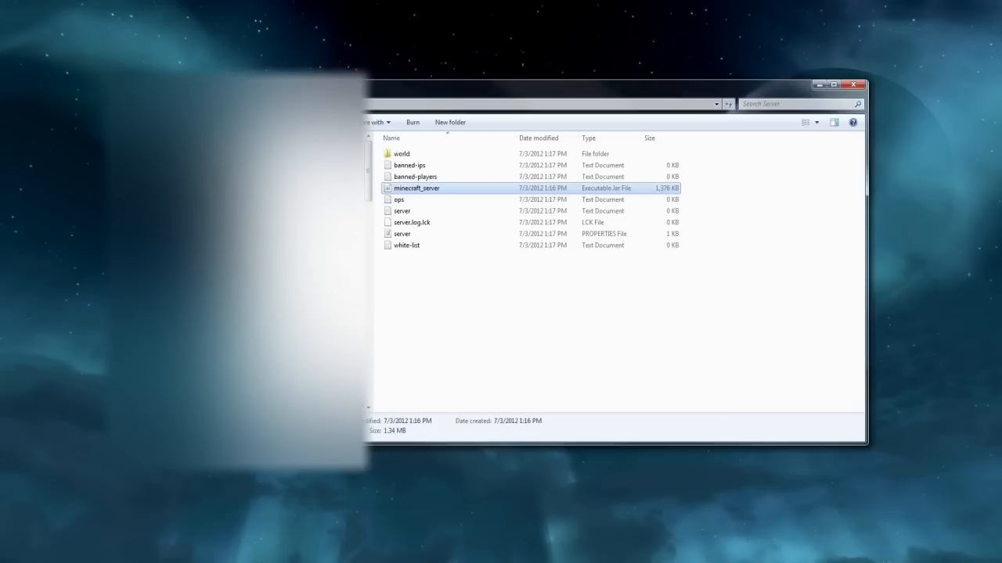
double_click(416, 188)
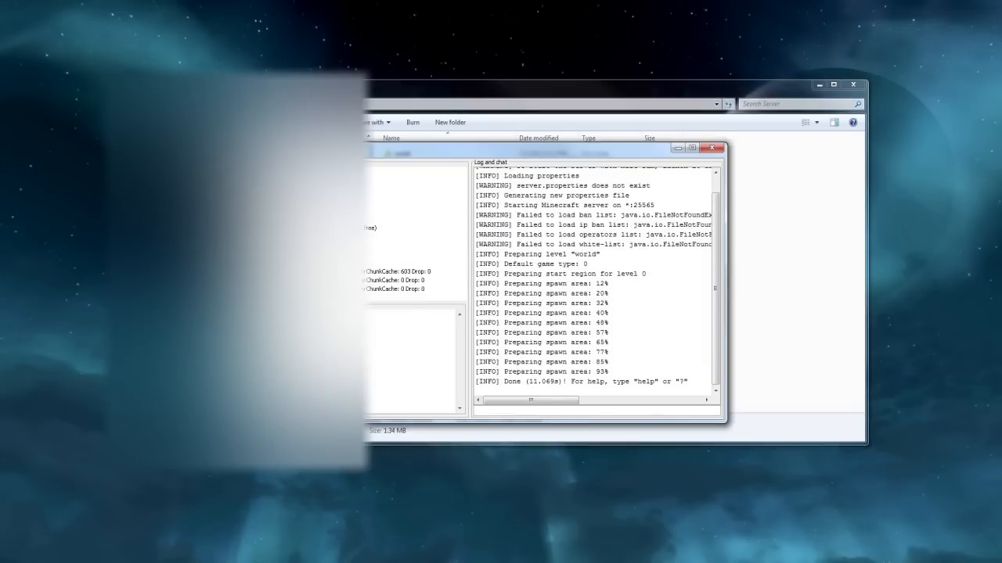
Step: Give player setosor operator rights with the op command, then close the stopped server window
text(op setosor)
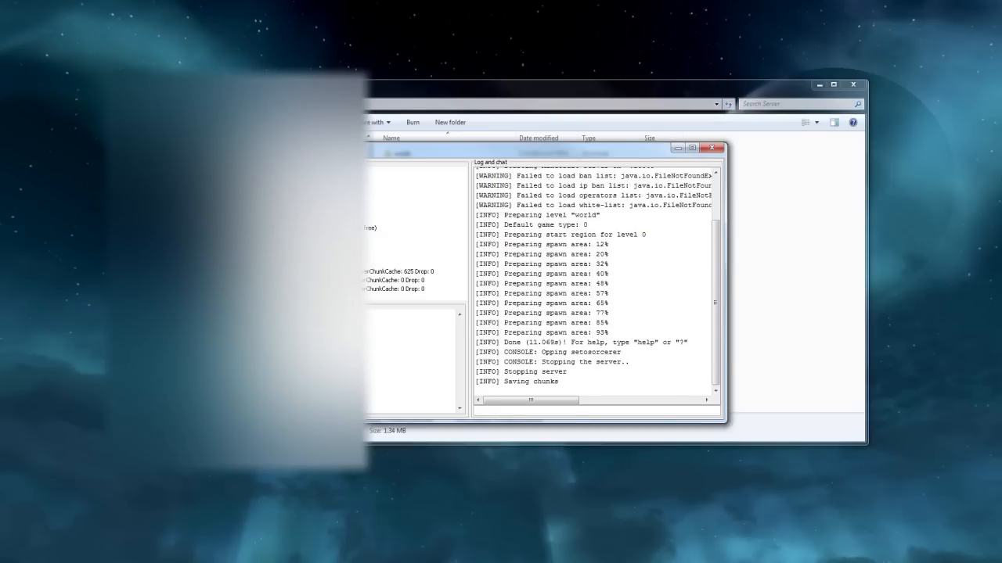
mouse_move(711, 158)
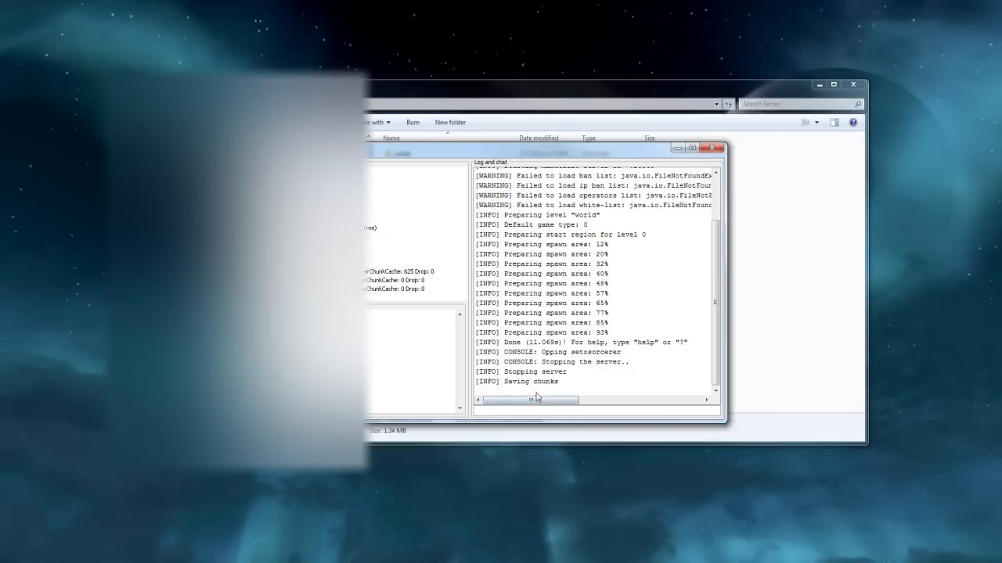
click(711, 147)
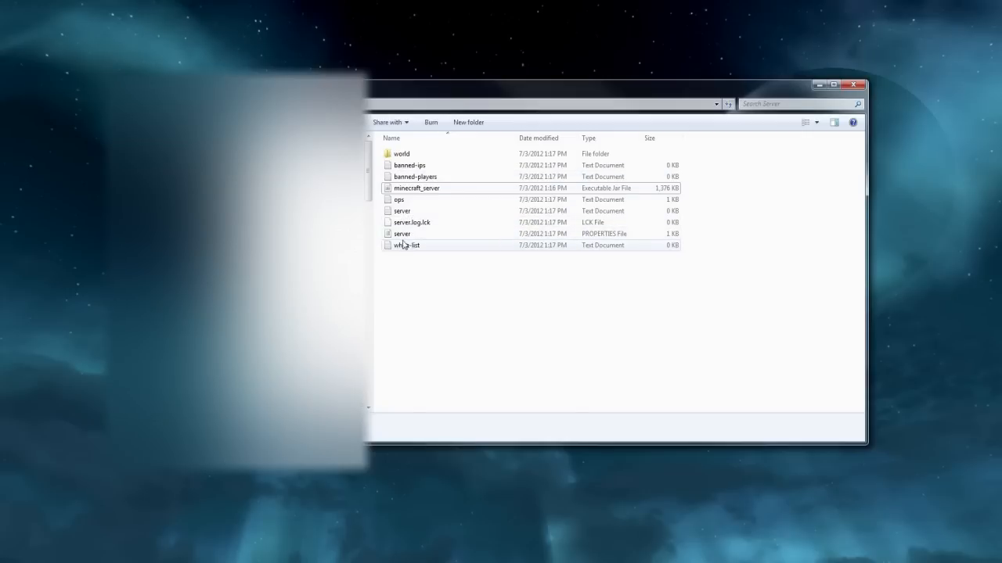
mouse_move(401, 234)
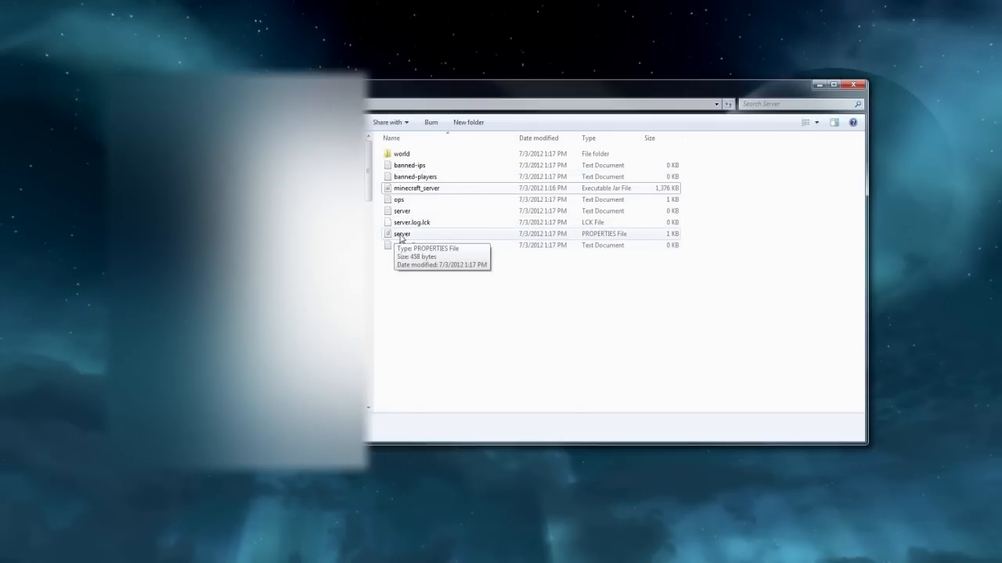
Step: Open the server properties file in Notepad from the server folder
click(401, 235)
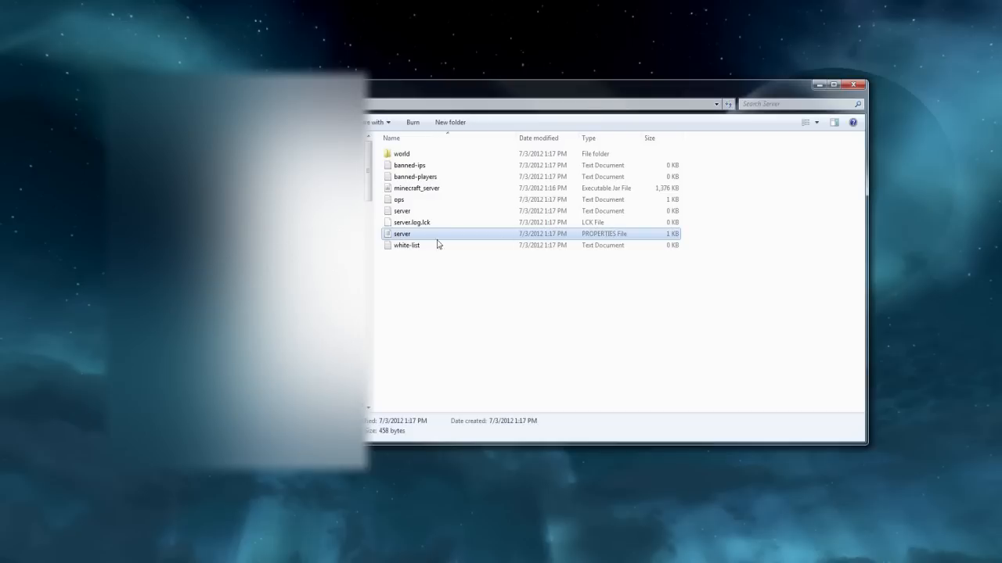
mouse_move(400, 228)
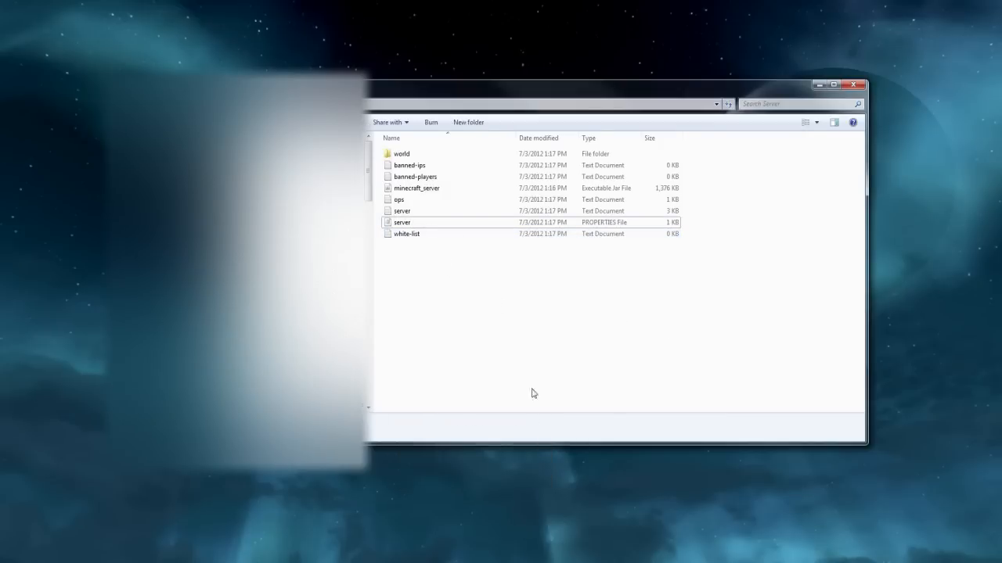
double_click(400, 222)
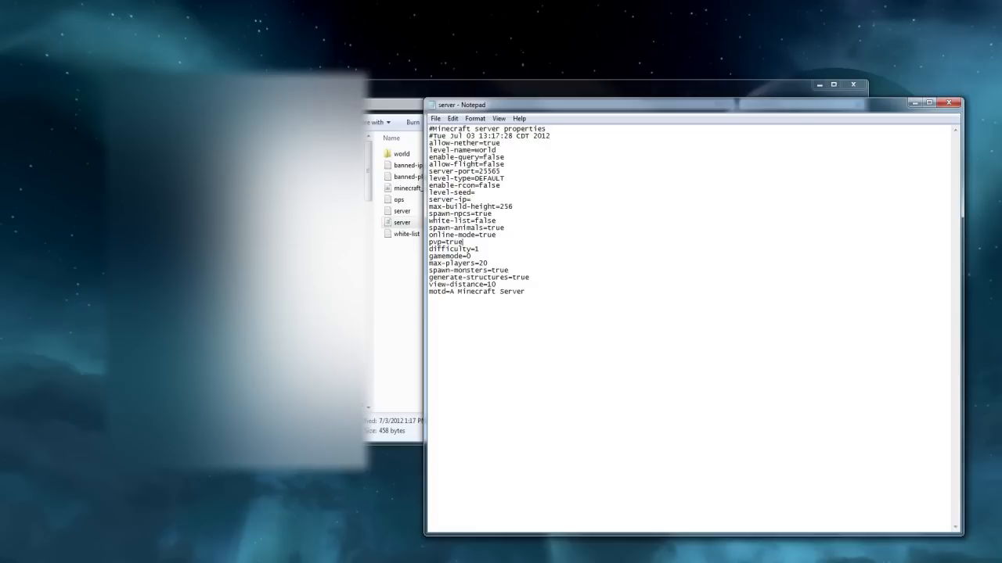
Step: Set pvp=false in the server properties, check the level-name world value, and close Notepad
double_click(452, 243)
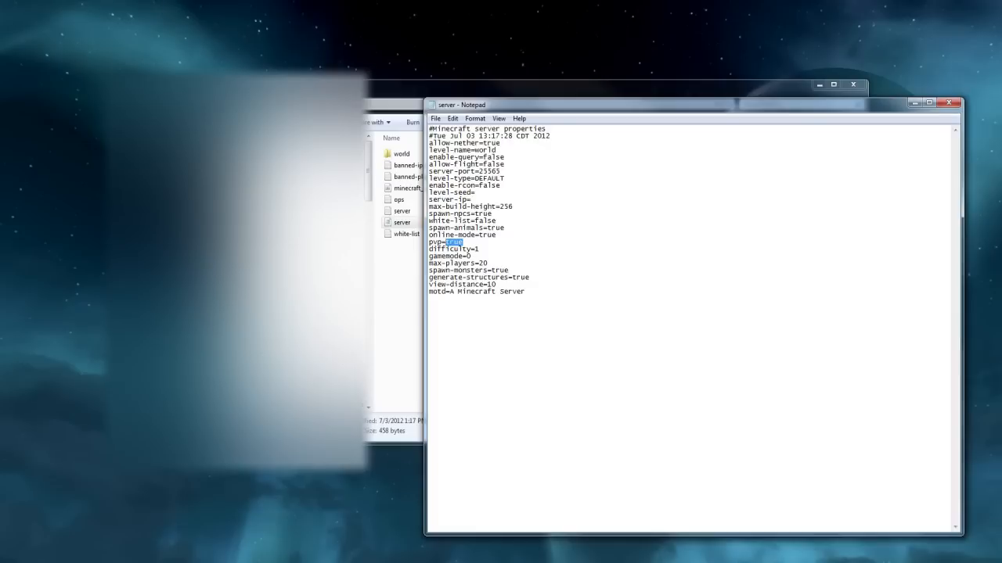
text(false)
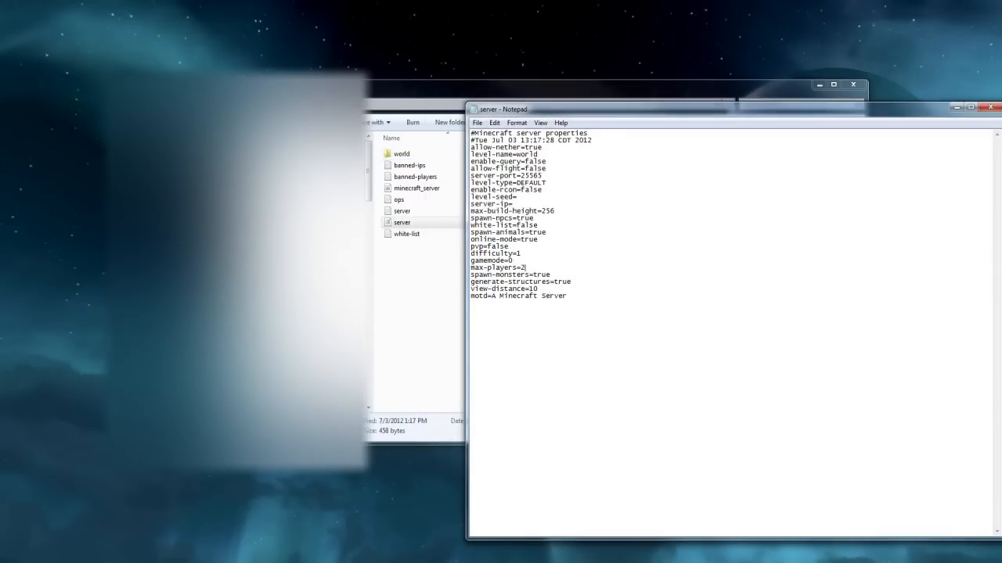
mouse_move(416, 323)
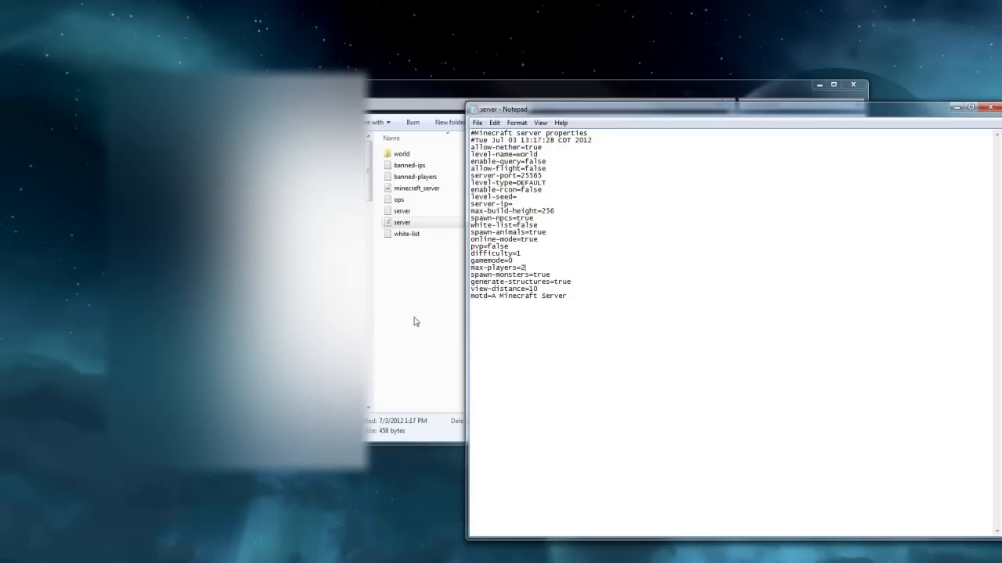
double_click(526, 155)
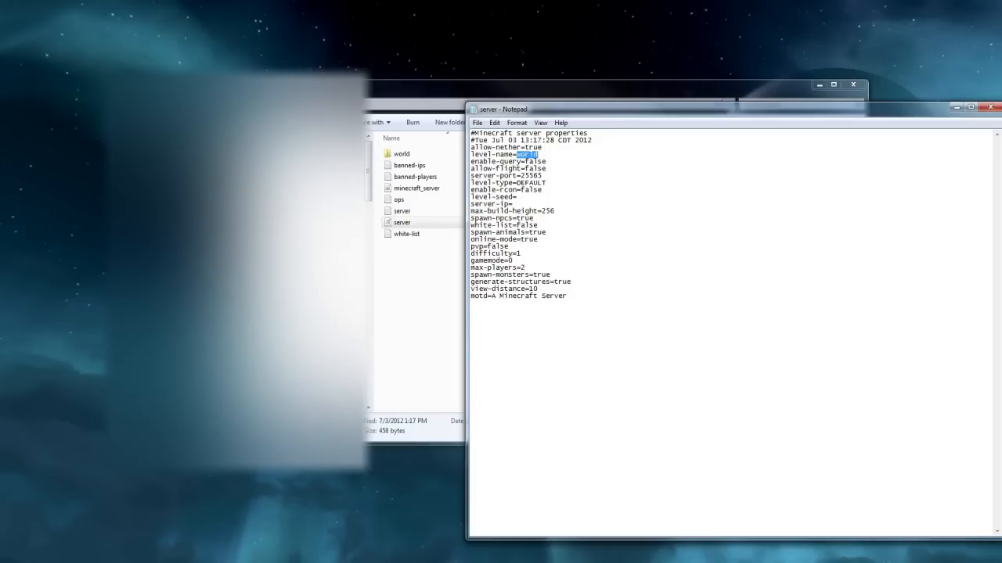
mouse_move(742, 112)
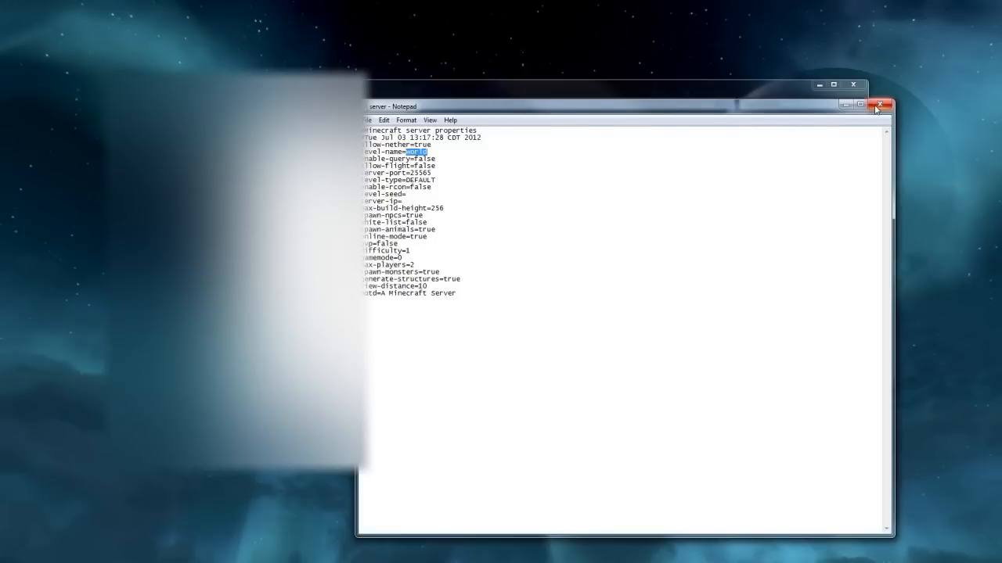
click(878, 104)
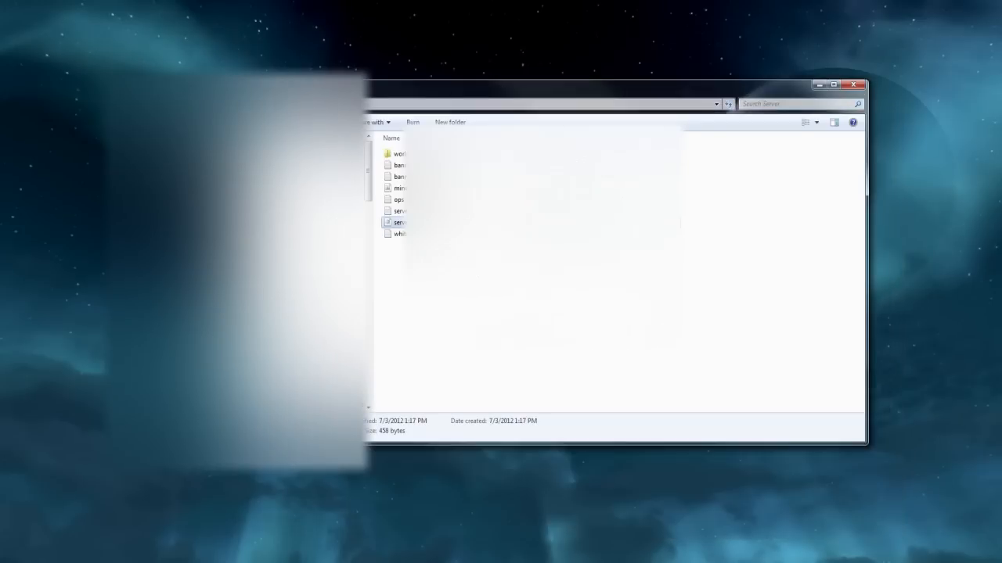
double_click(401, 223)
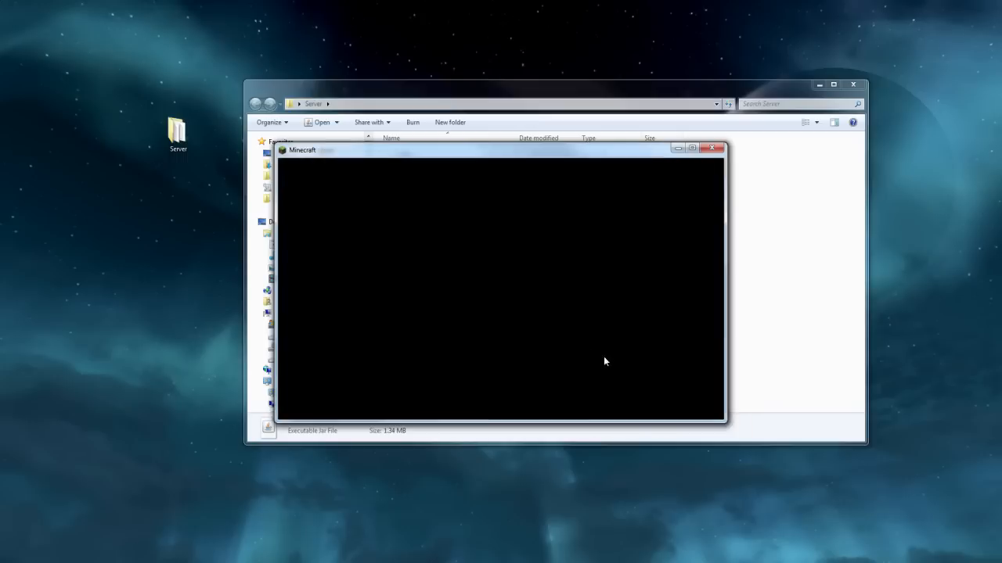
mouse_move(598, 320)
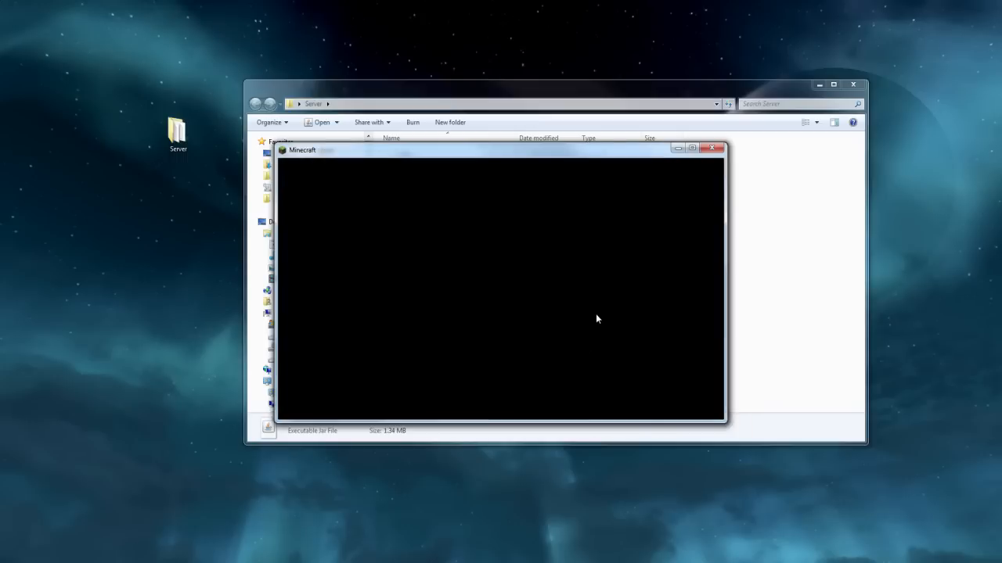
mouse_move(561, 315)
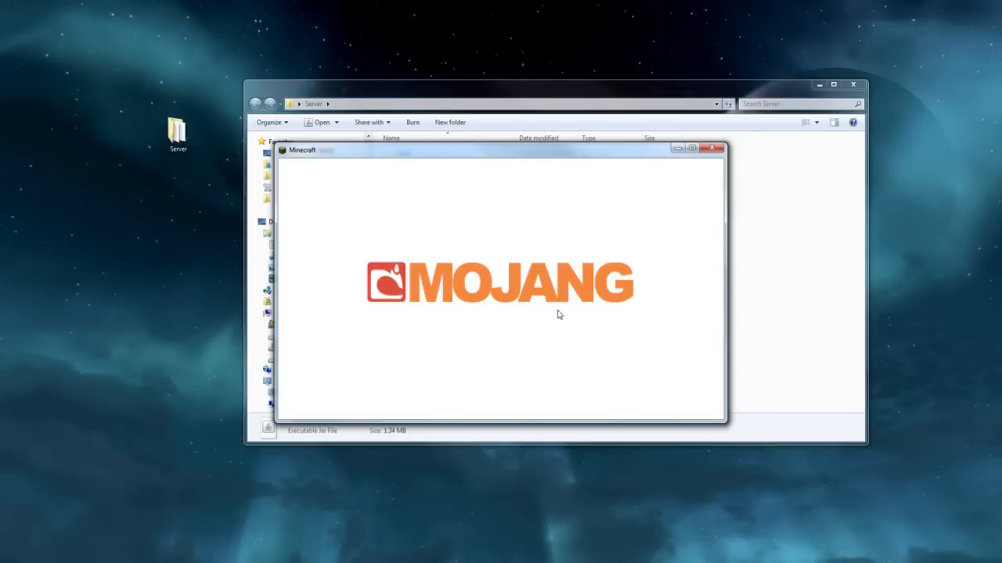
mouse_move(517, 319)
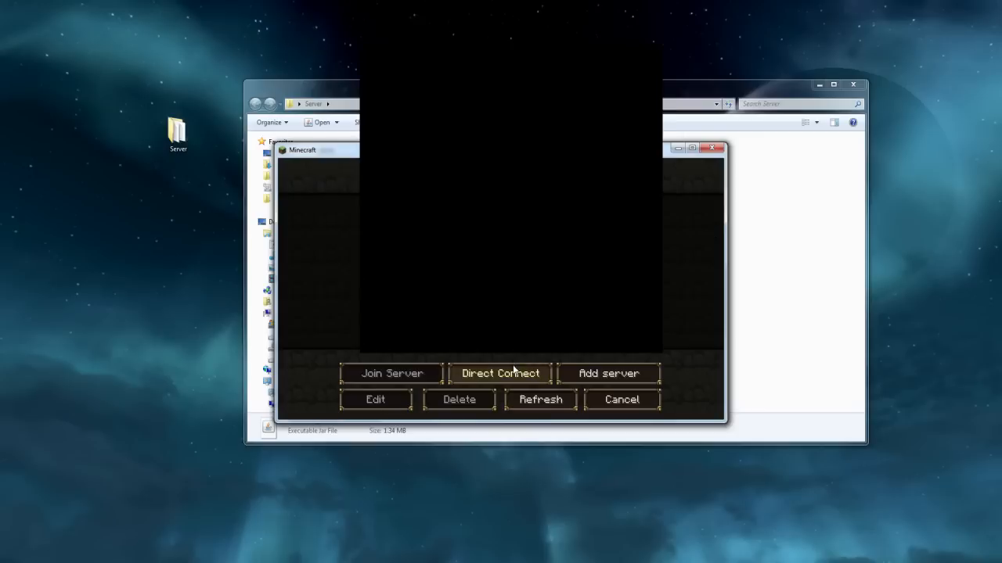
Step: Go from Multiplayer to the Direct Connect screen for entering a server address
click(501, 372)
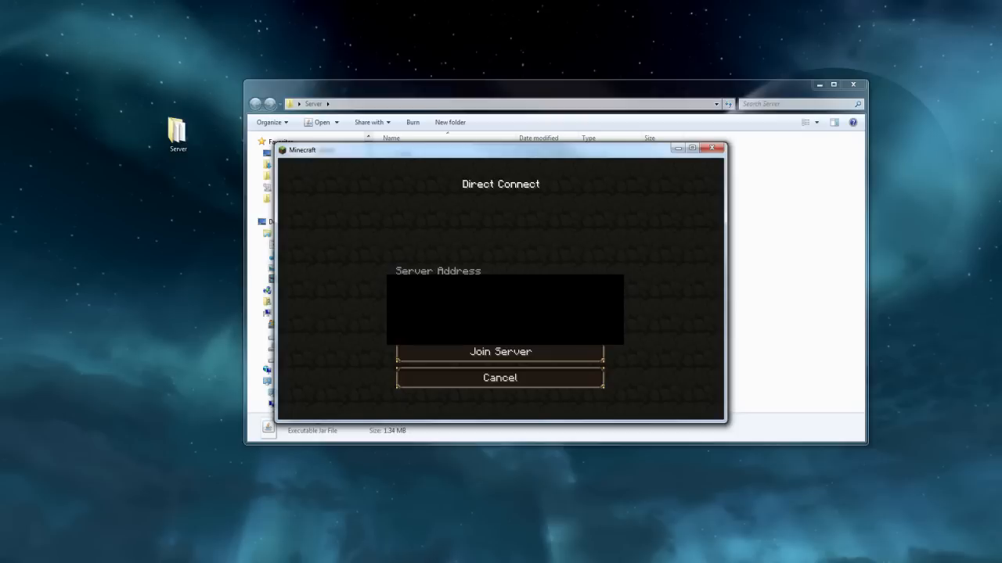
Step: Enter the new server's address and join it, arriving in the swamp world
click(499, 350)
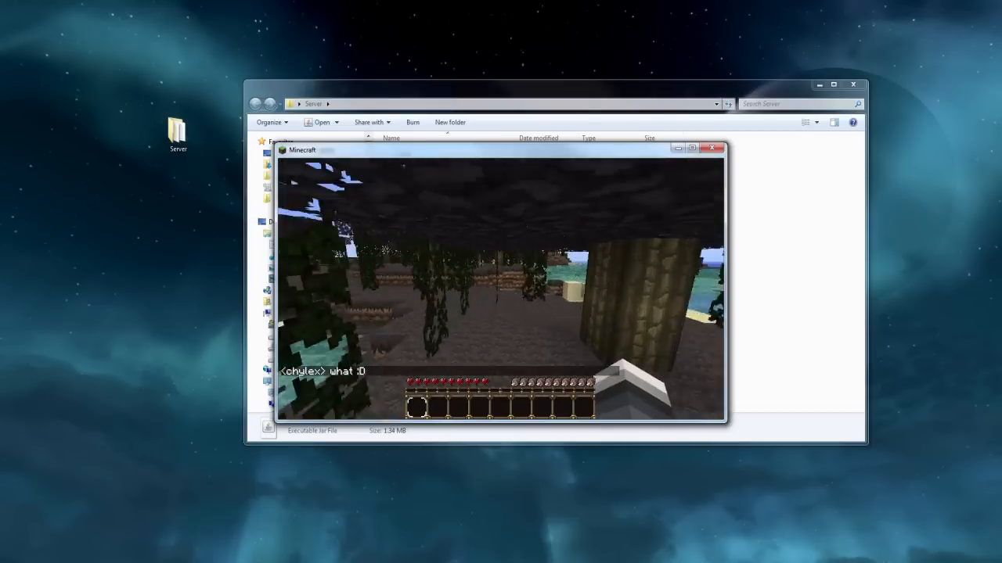
mouse_move(501, 282)
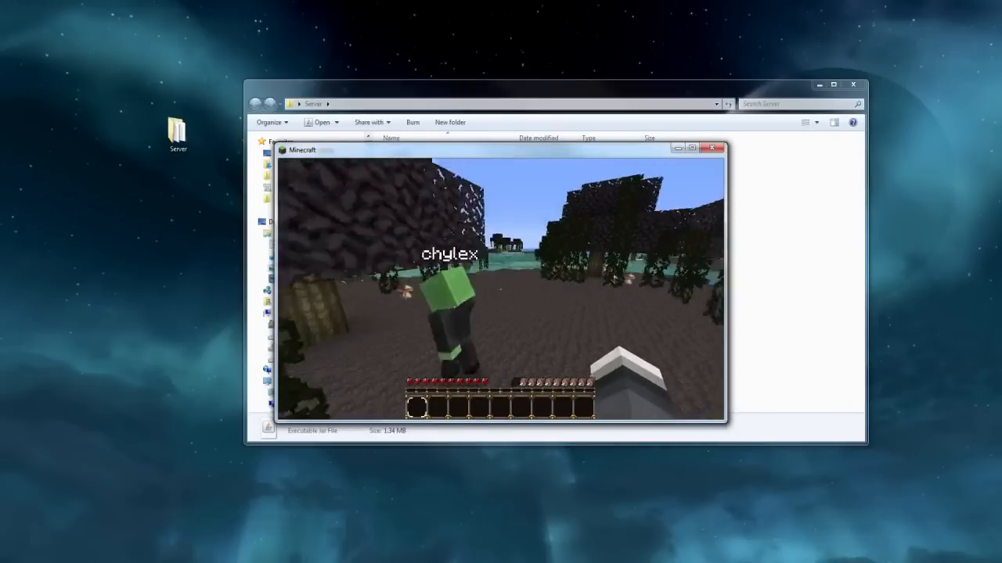
mouse_move(501, 282)
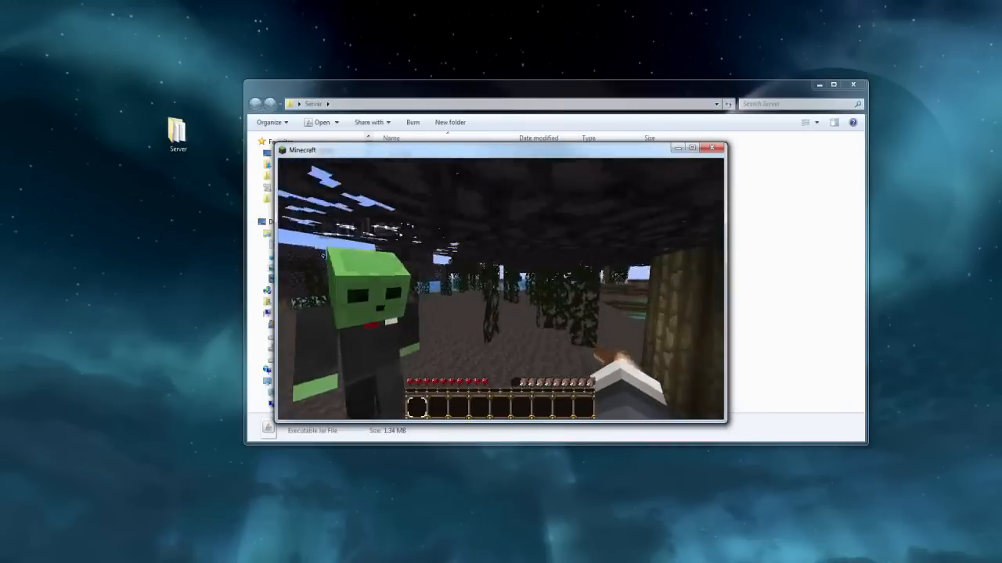